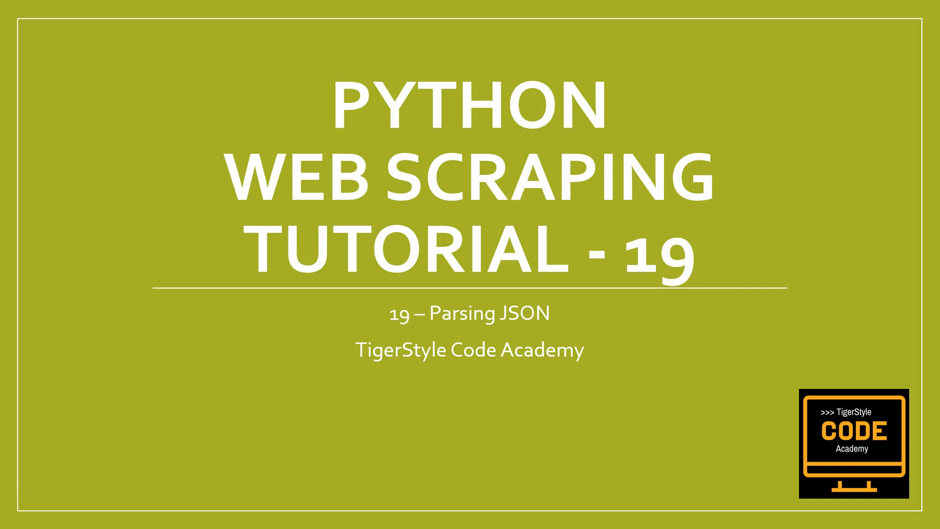
# - Switch from the Parsing JSON PowerPoint slide to the empty json_parsing.py in VS Code
pyautogui.press('alt+tab')
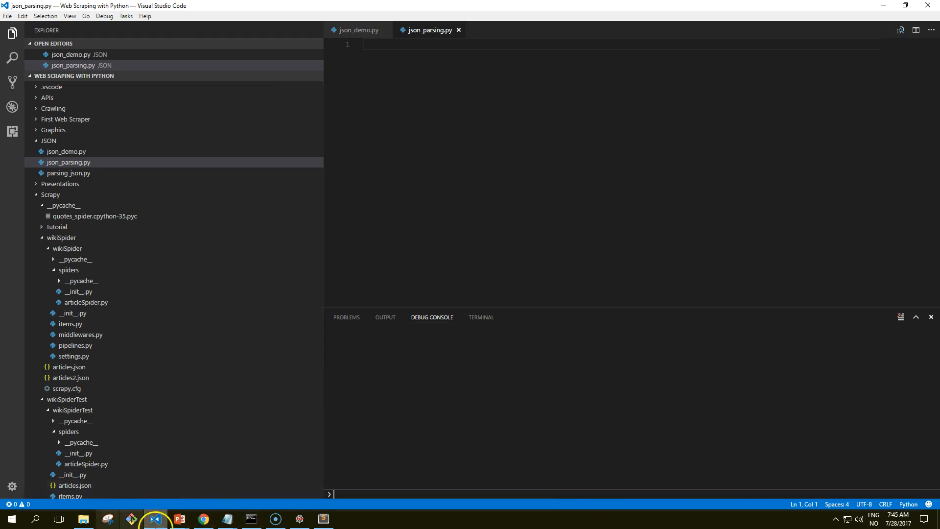
pyautogui.click(203, 519)
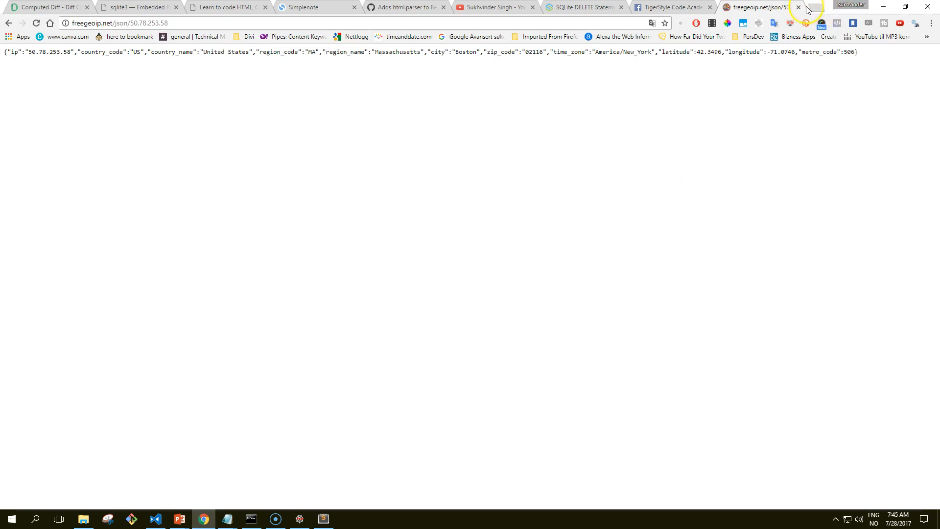
pyautogui.click(816, 8)
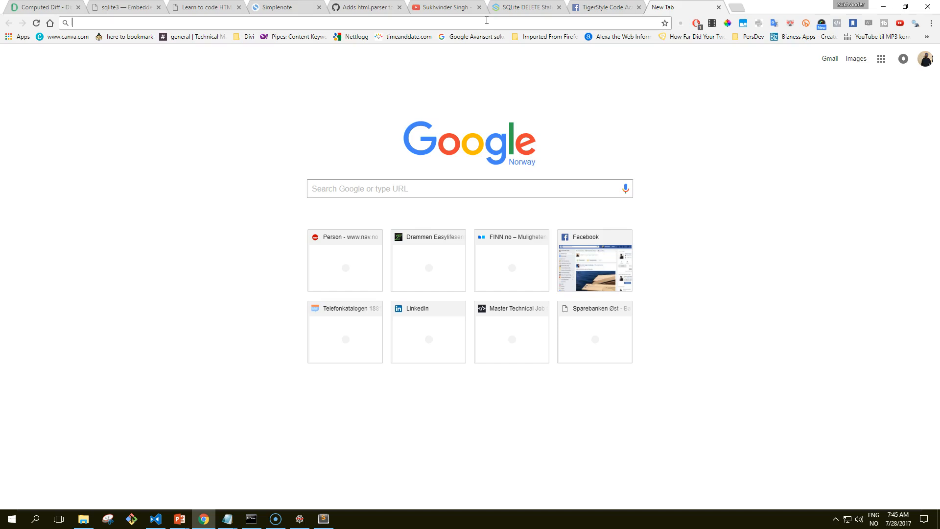
pyautogui.write('gf')
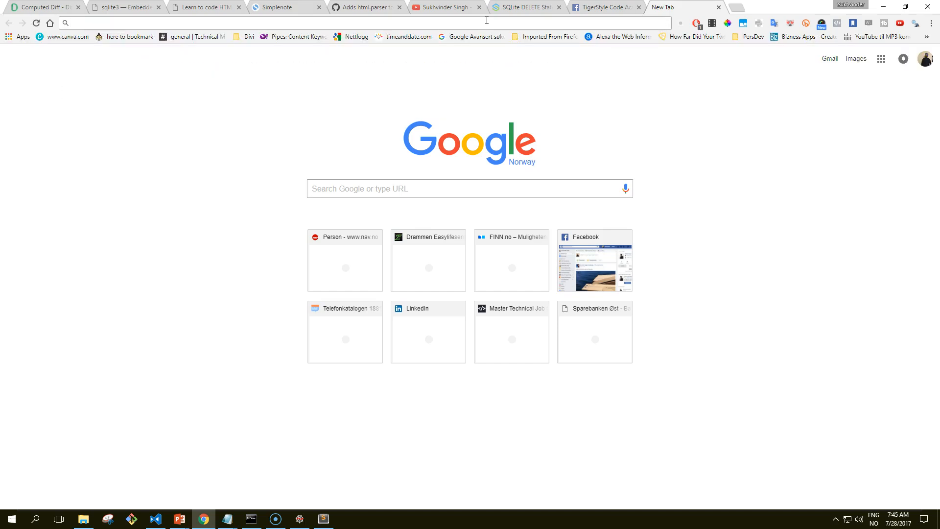
pyautogui.write('freegeoip.net/json/50.78.253.58')
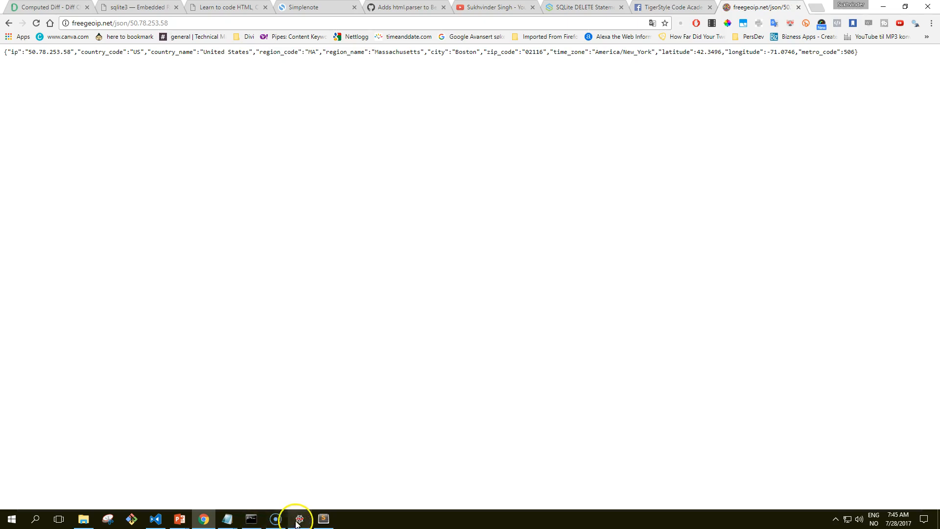
pyautogui.click(156, 519)
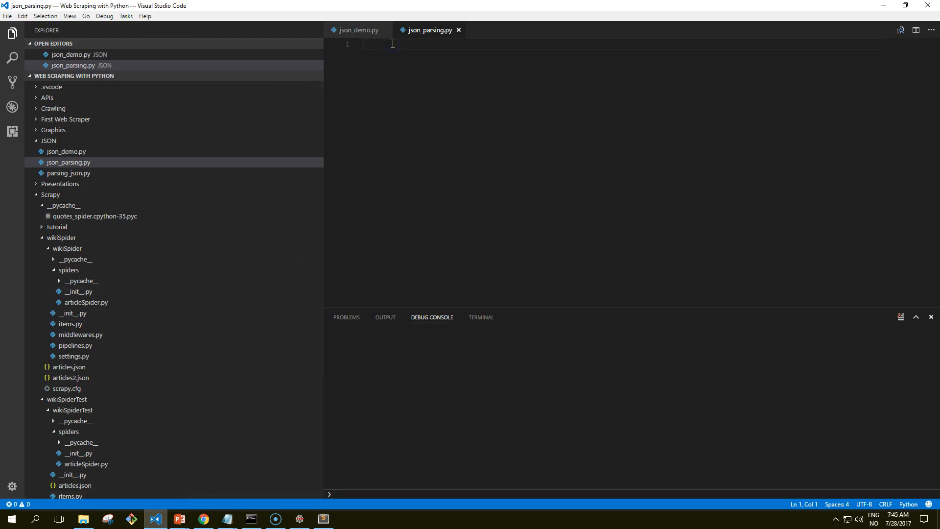
# - Add 'import json' and 'from urllib.request import urlopen' as the first two lines
pyautogui.write('import json')
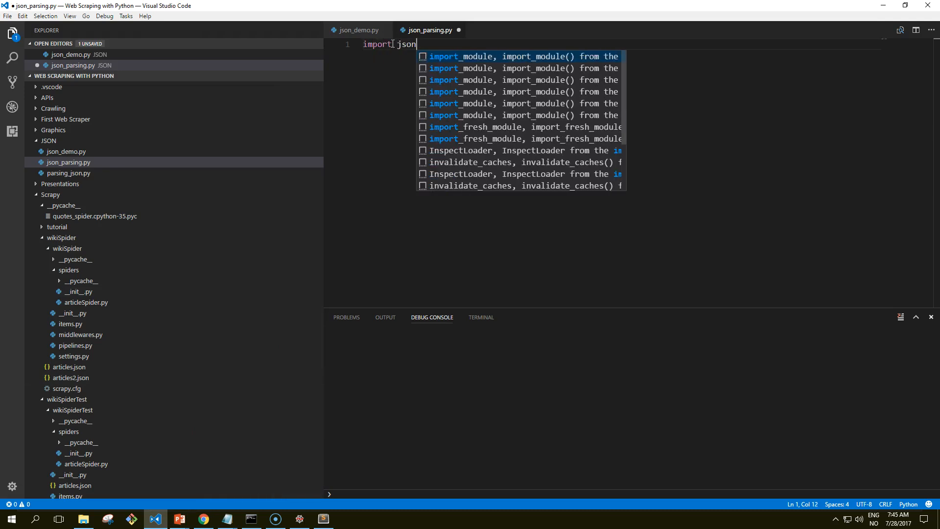
pyautogui.press('Enter')
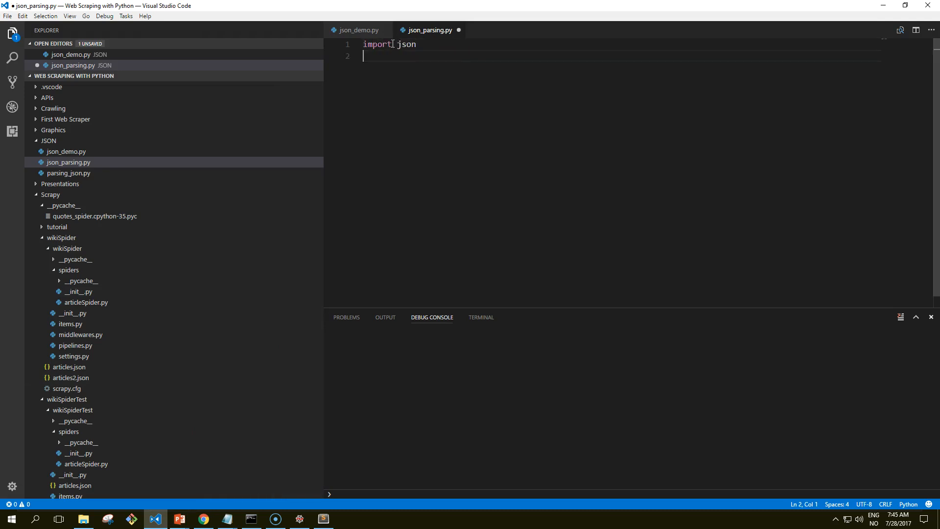
pyautogui.write('from url')
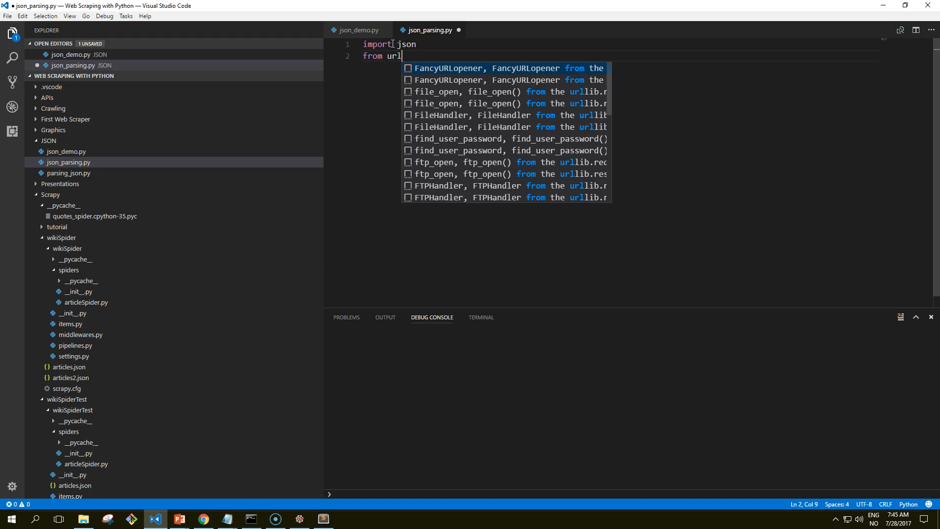
pyautogui.write('lib.requ')
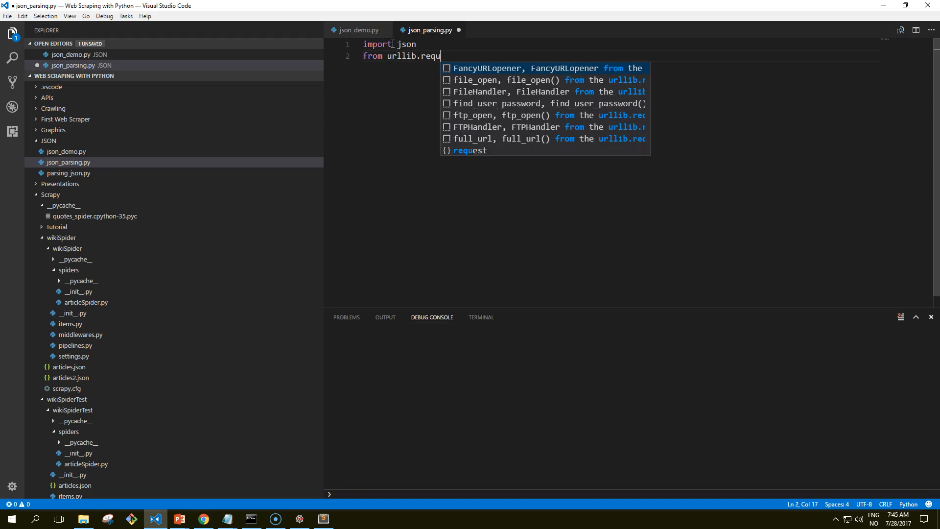
pyautogui.write('e')
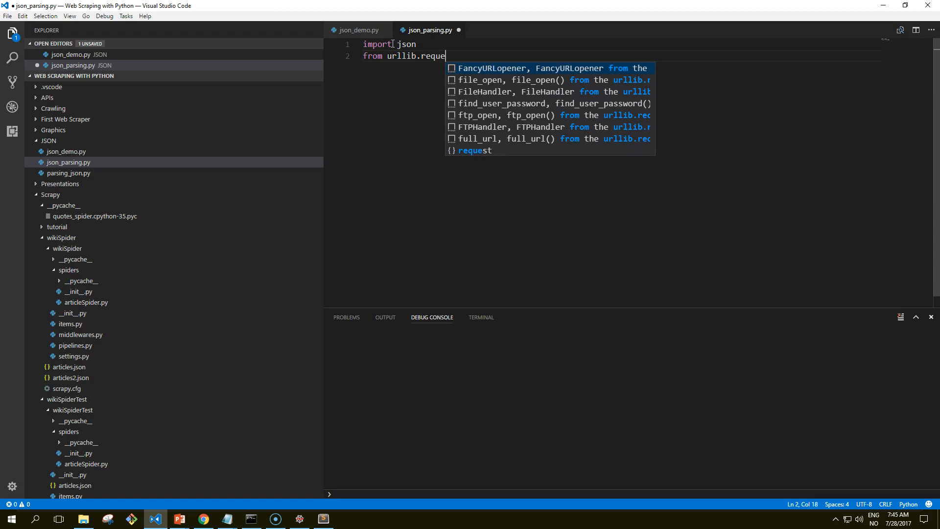
pyautogui.write('st import urlopen')
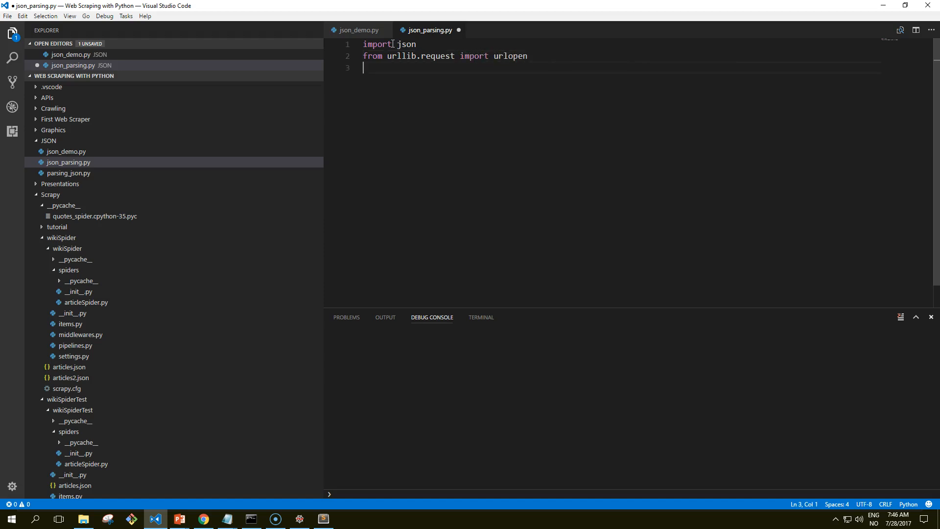
# - Start defining the function getCountry(ipAdress)
pyautogui.write('def')
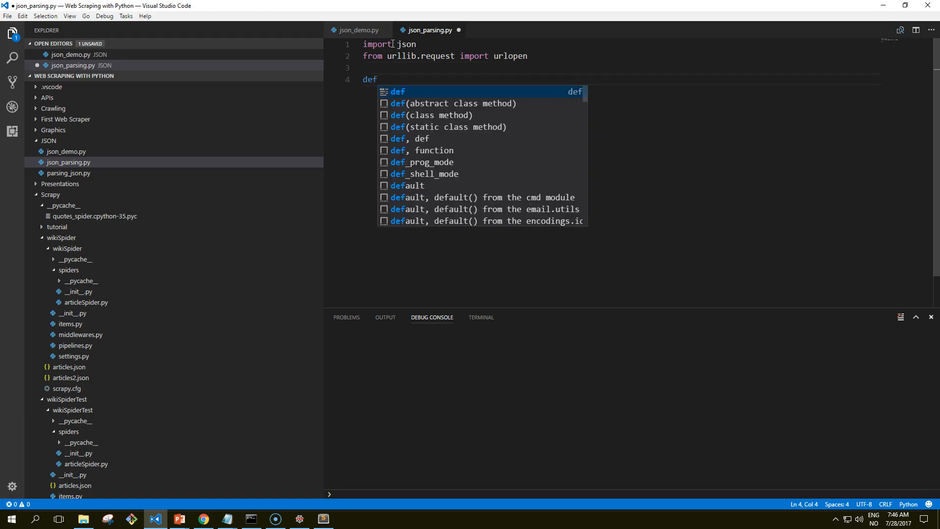
pyautogui.write('getC')
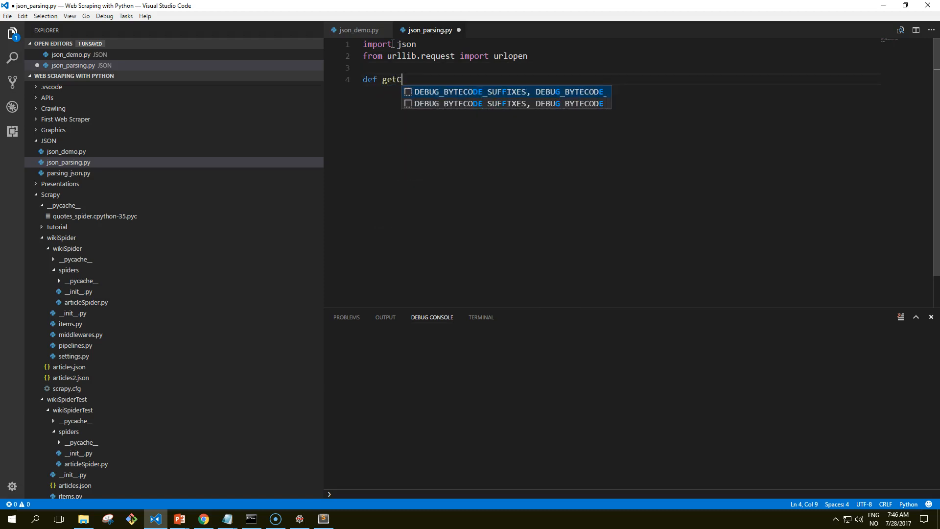
pyautogui.write('ountry')
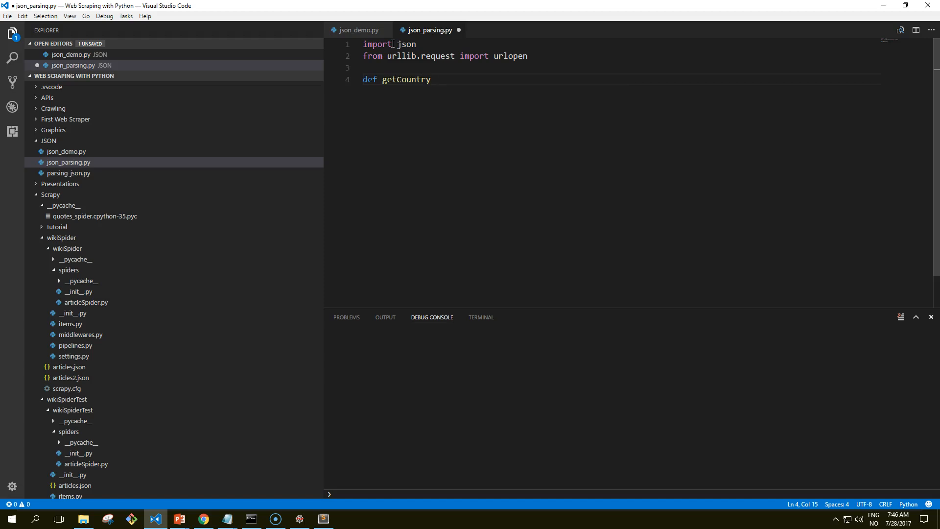
pyautogui.write('(i')
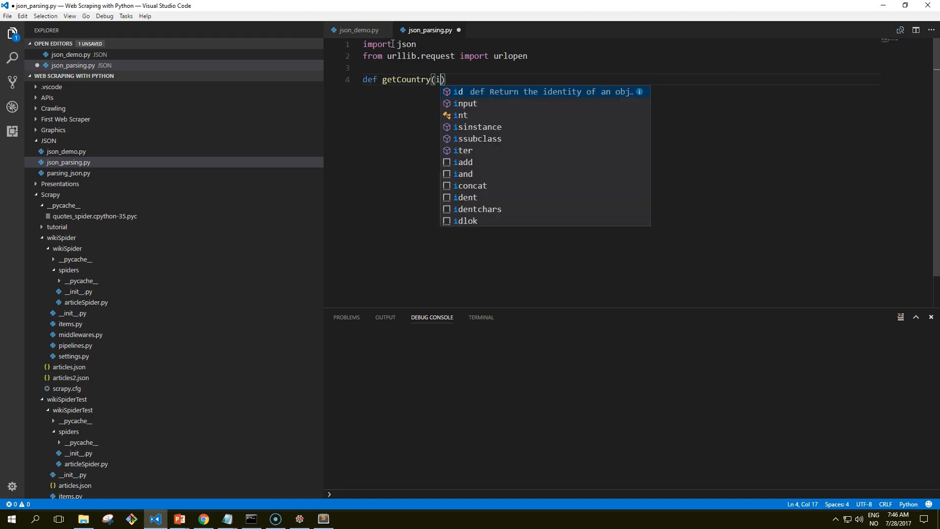
pyautogui.write('pAdress')
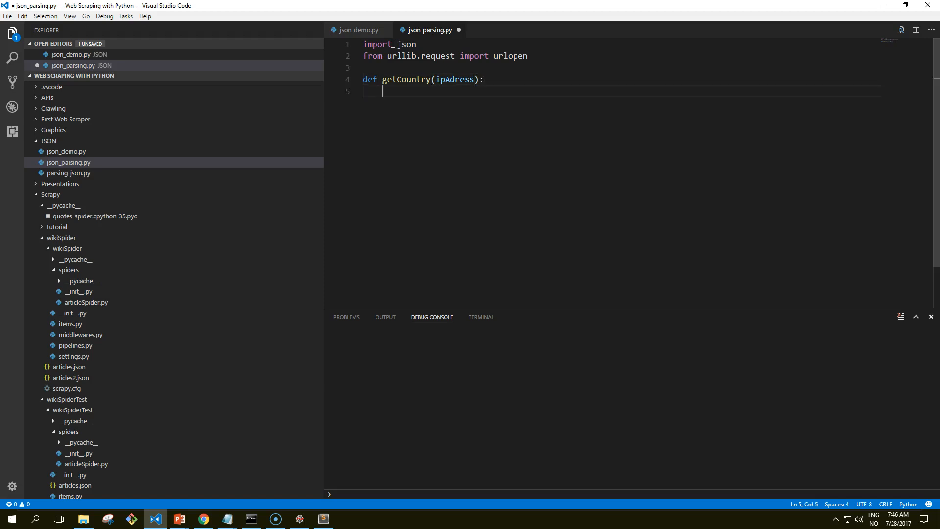
pyautogui.write('response =')
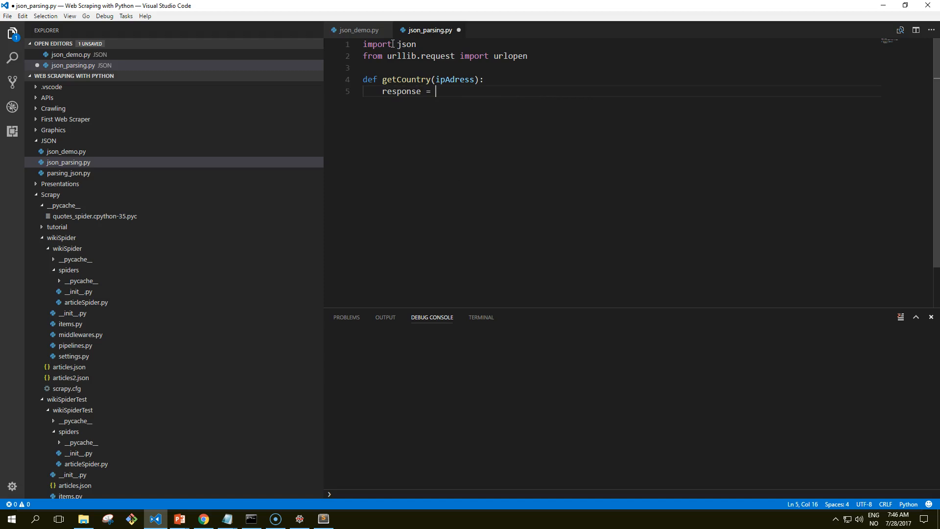
pyautogui.write('urlopen')
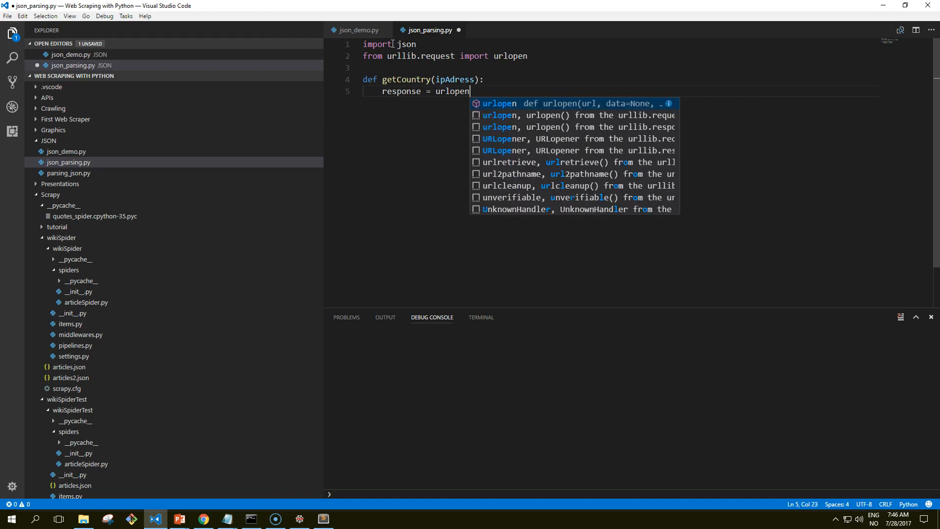
pyautogui.write('("")')
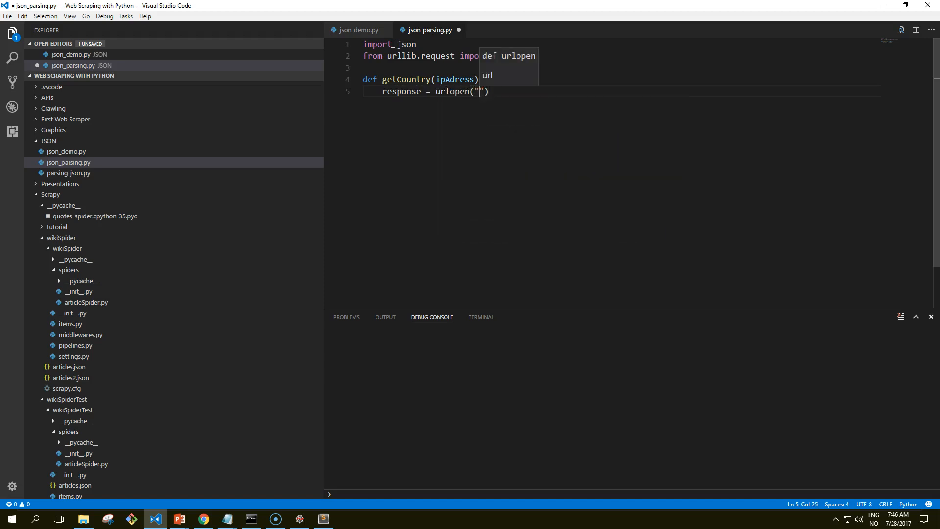
pyautogui.write('http')
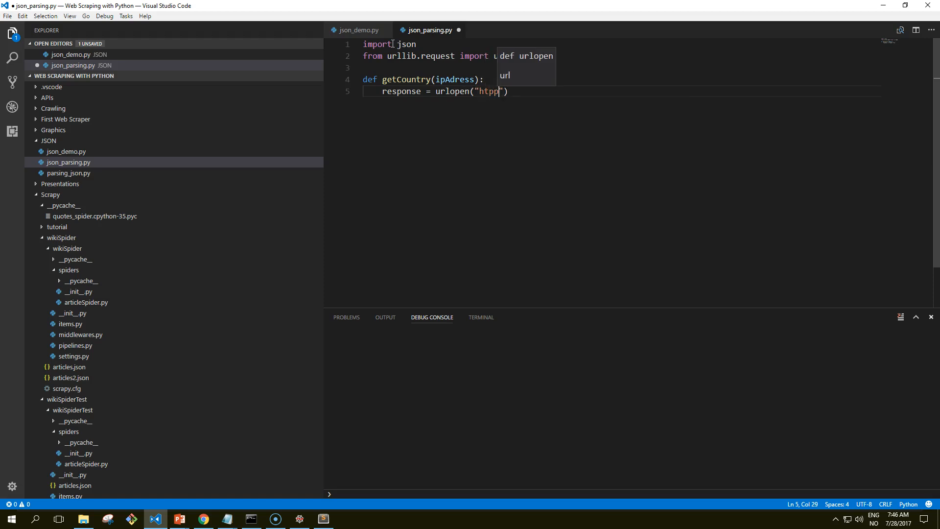
pyautogui.press('Backspace')
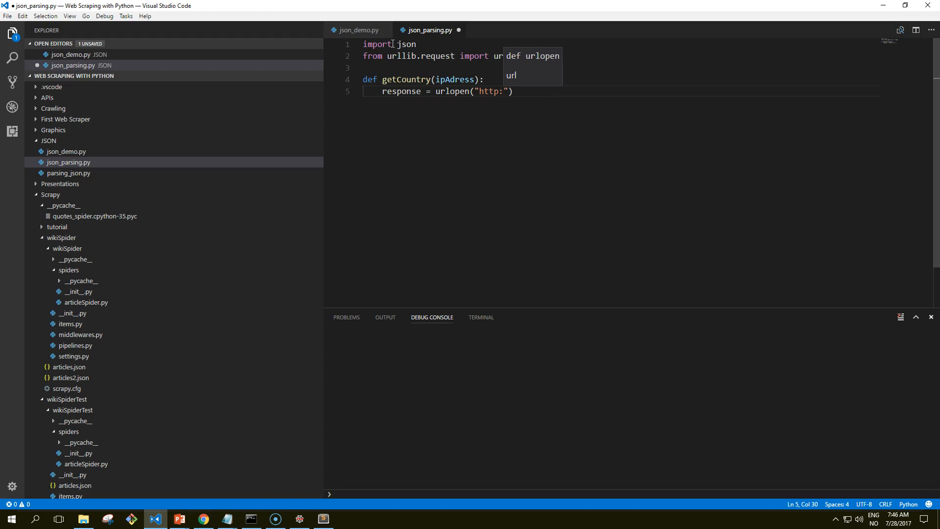
pyautogui.write('//')
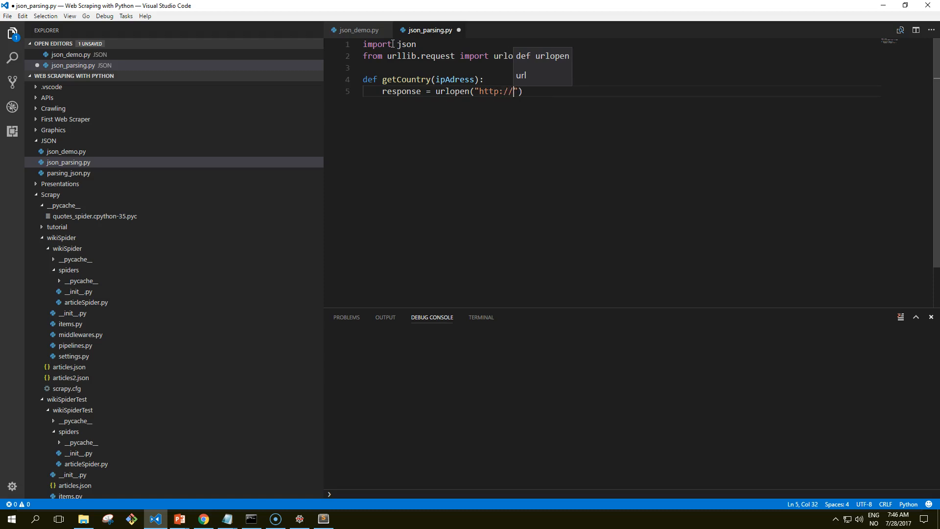
pyautogui.write('free')
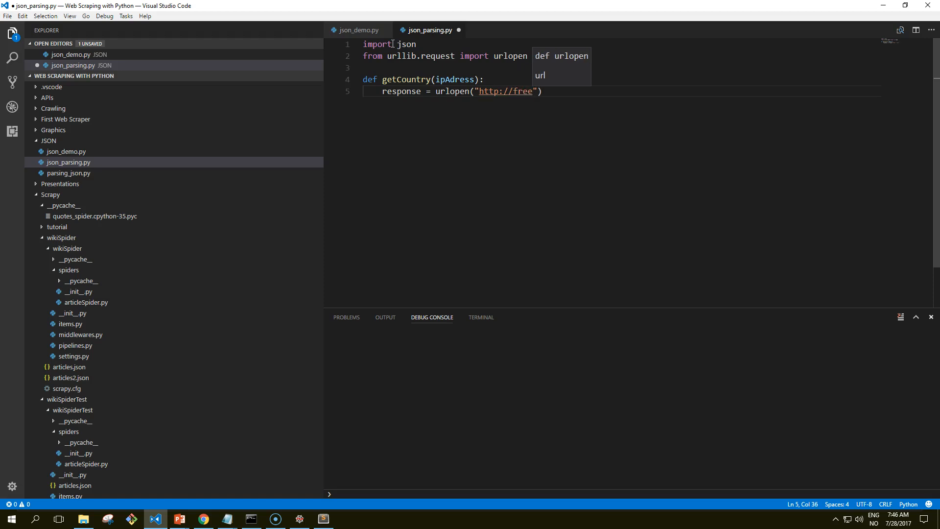
pyautogui.write('geoip')
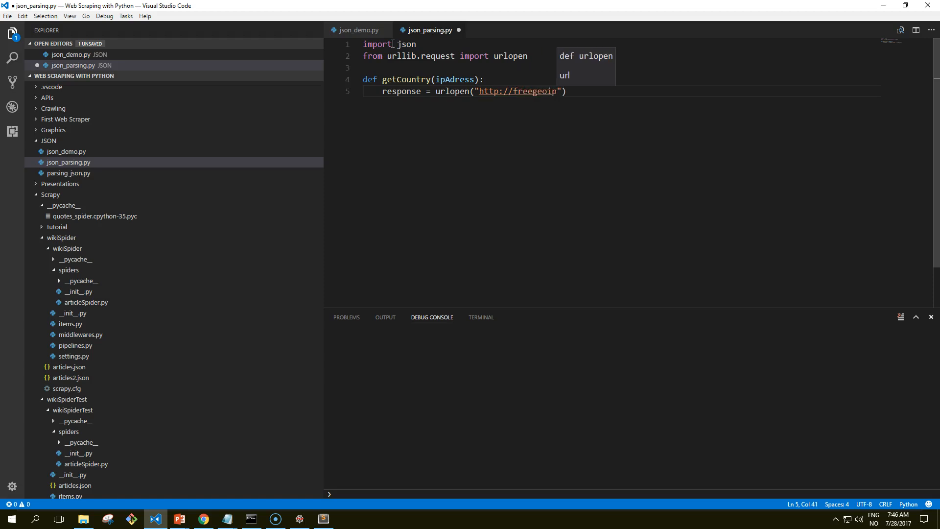
pyautogui.write('.net/')
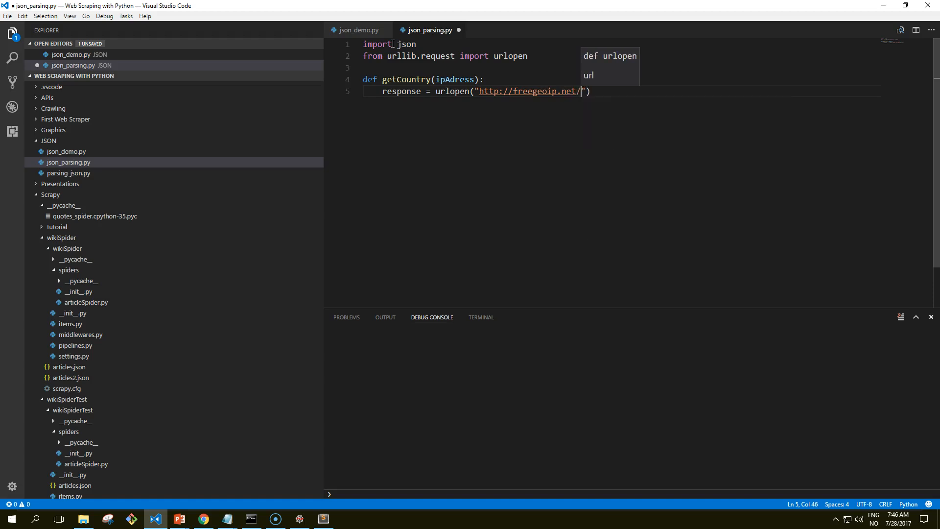
pyautogui.write('json')
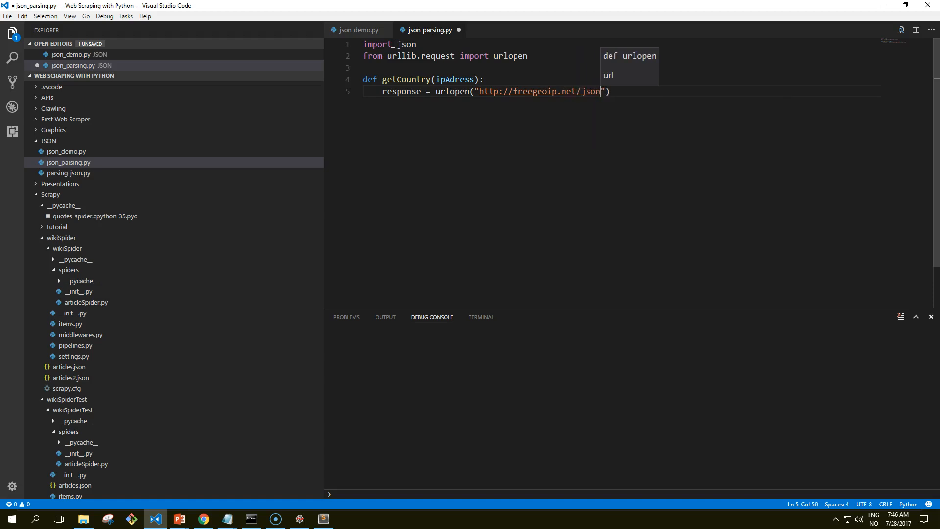
pyautogui.write('/')
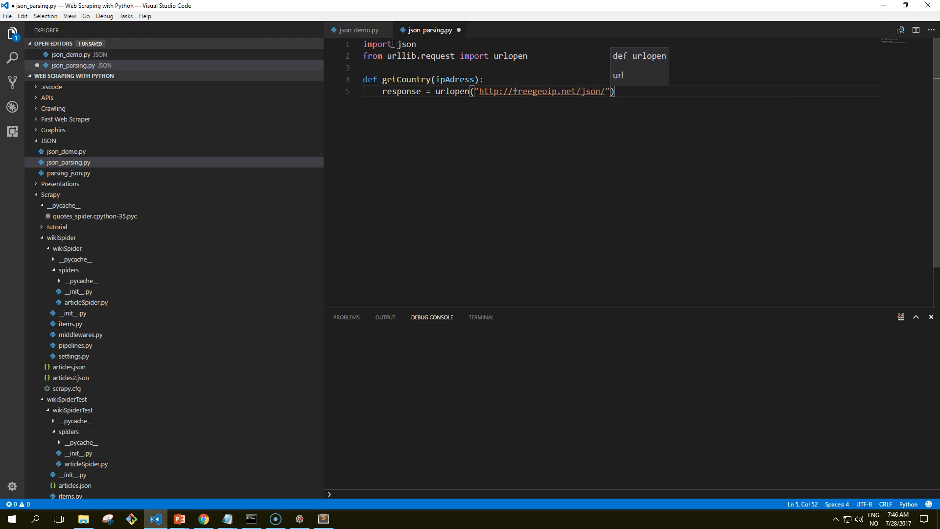
pyautogui.write('+ipAddre')
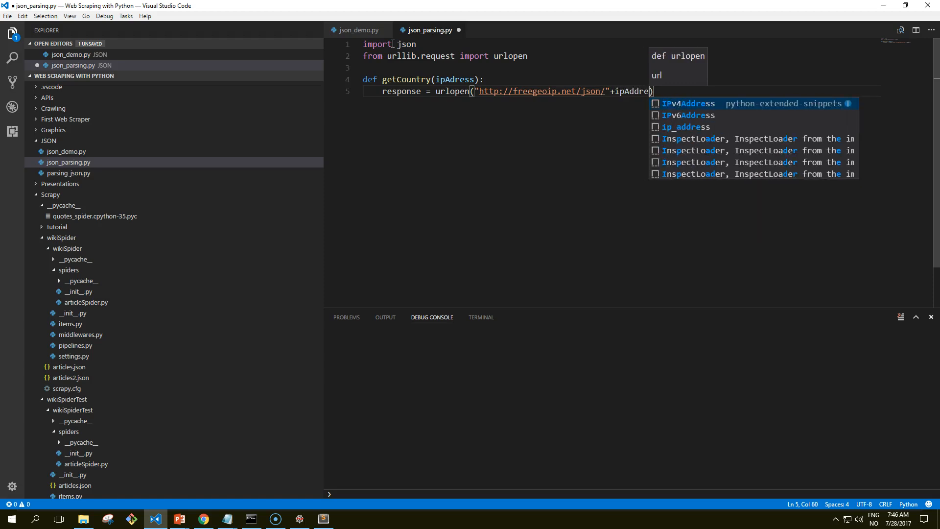
pyautogui.write('ss)')
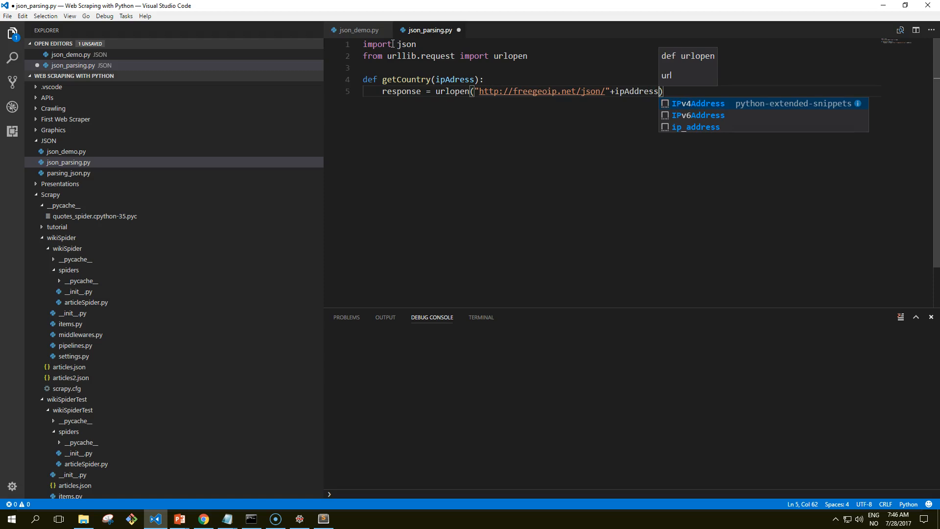
# - Chain .read().decode('utf-8') onto the urlopen response and end the line
pyautogui.press('Escape')
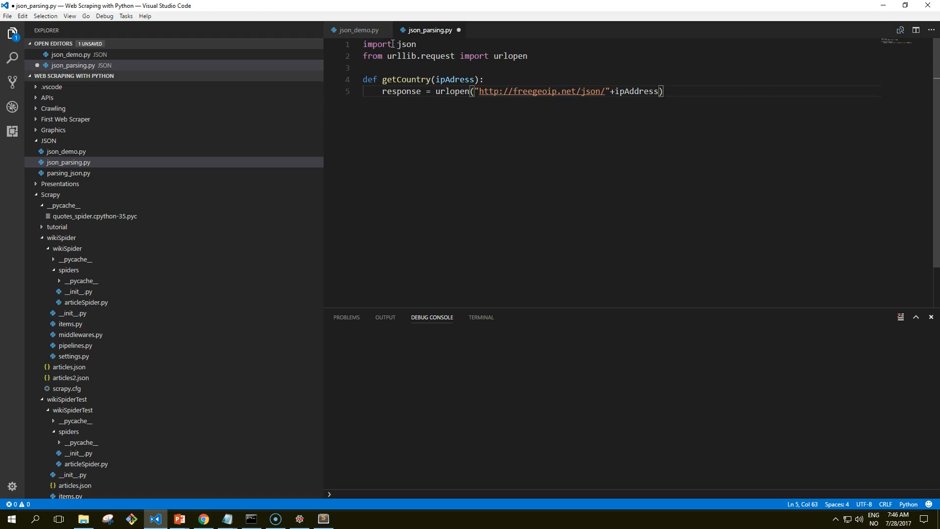
pyautogui.write('.read()')
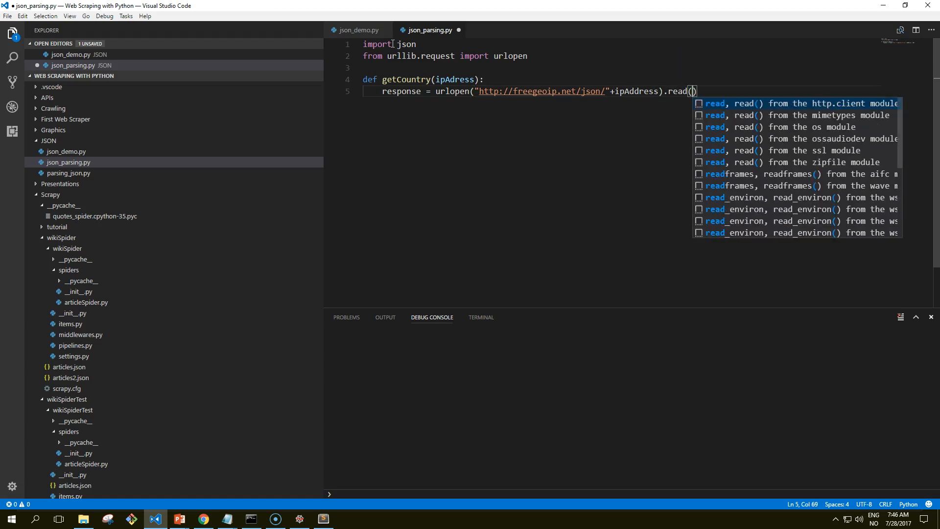
pyautogui.press('Escape')
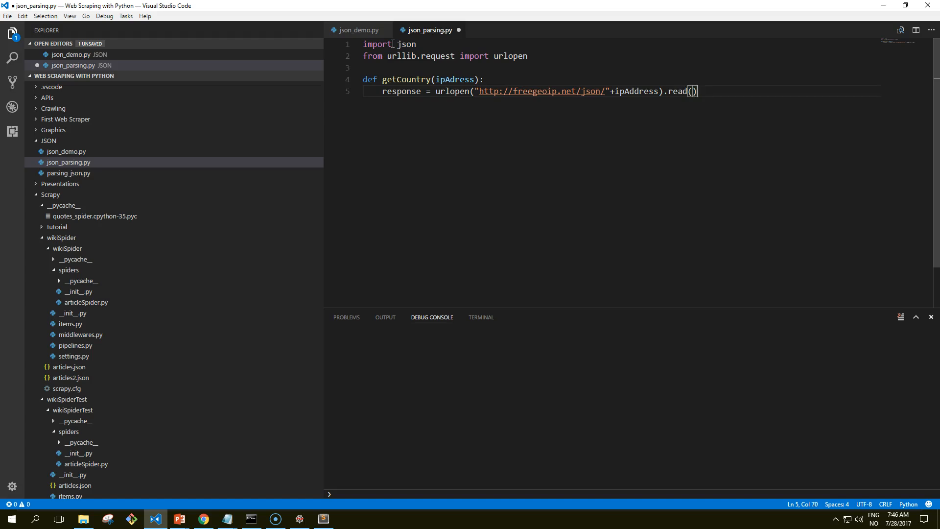
pyautogui.write('.decode')
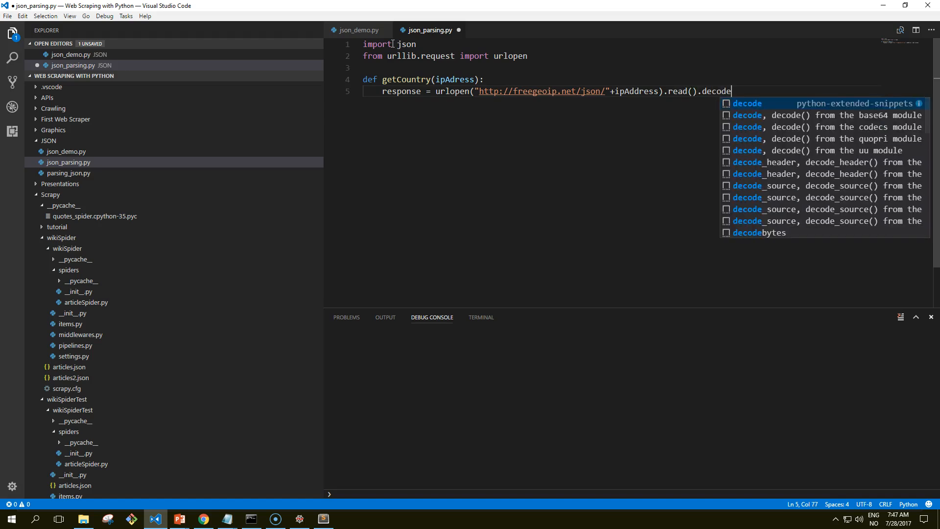
pyautogui.write('()')
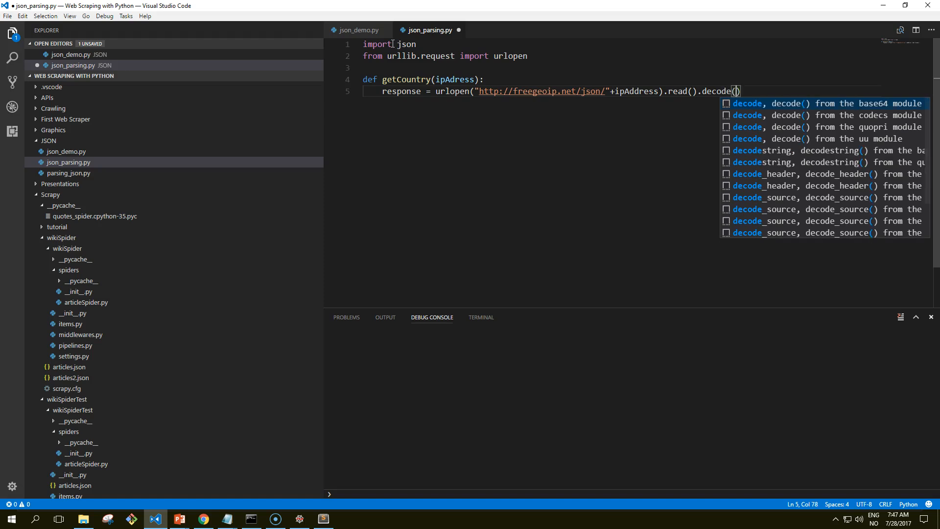
pyautogui.write("'utf-")
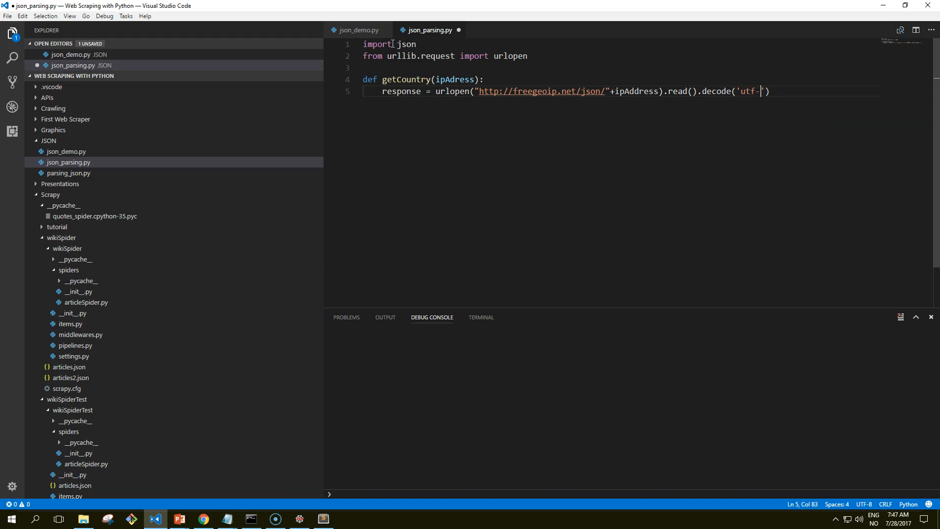
pyautogui.write('8')
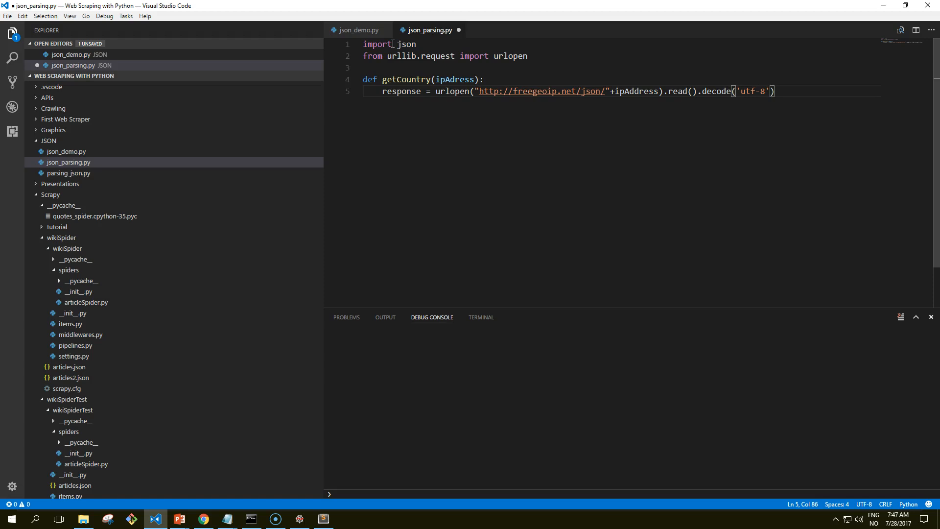
pyautogui.press('Enter')
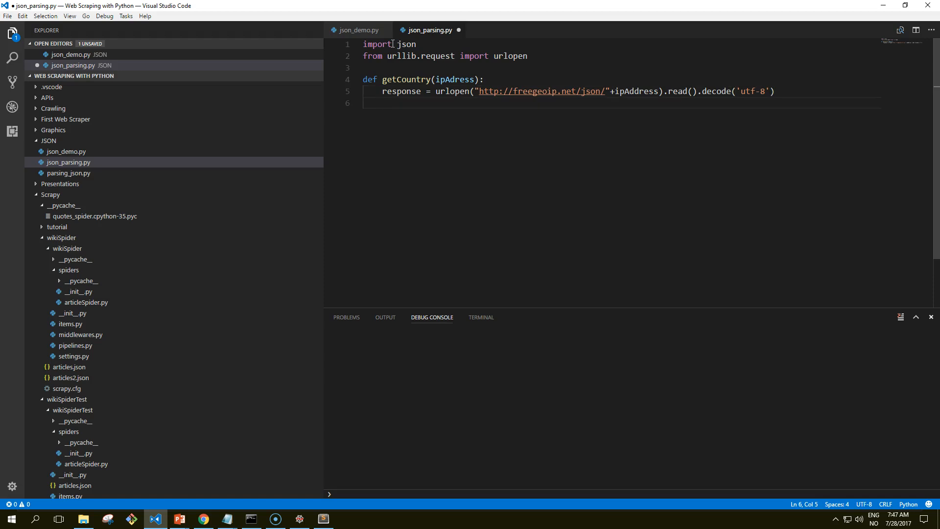
# - Parse the response into responseJson with json.loads(response)
pyautogui.write('responseJ')
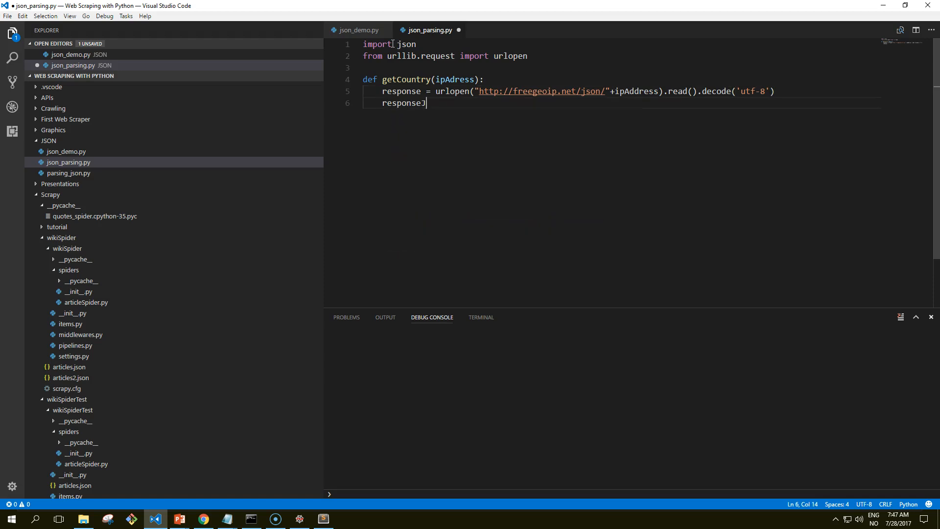
pyautogui.write('son =')
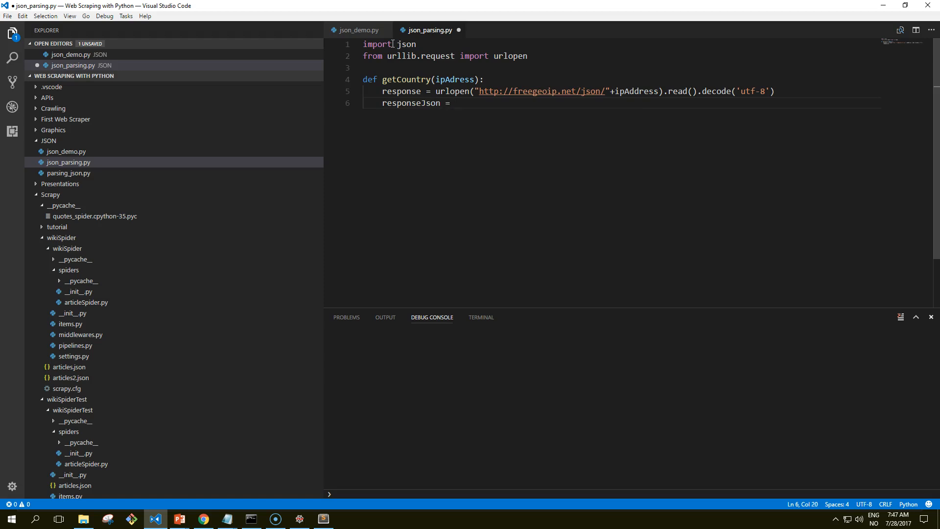
pyautogui.write('json.l')
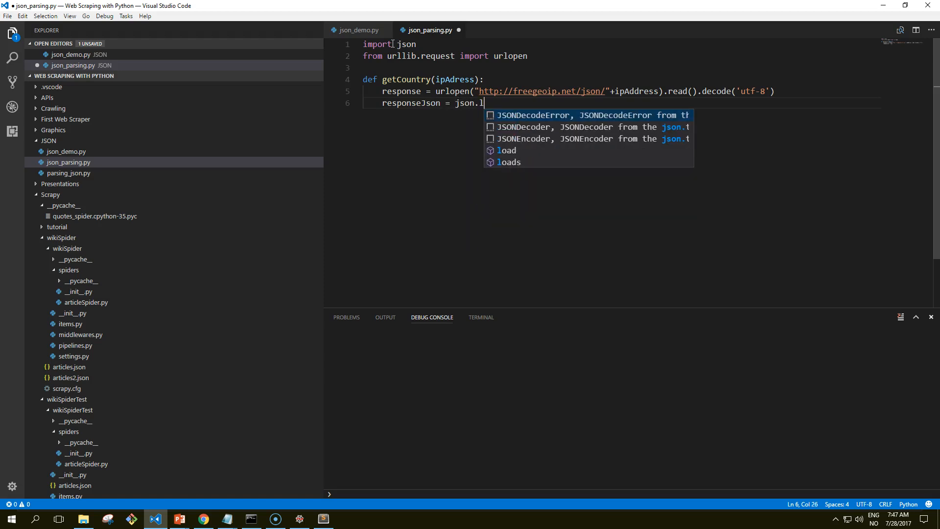
pyautogui.write('oads')
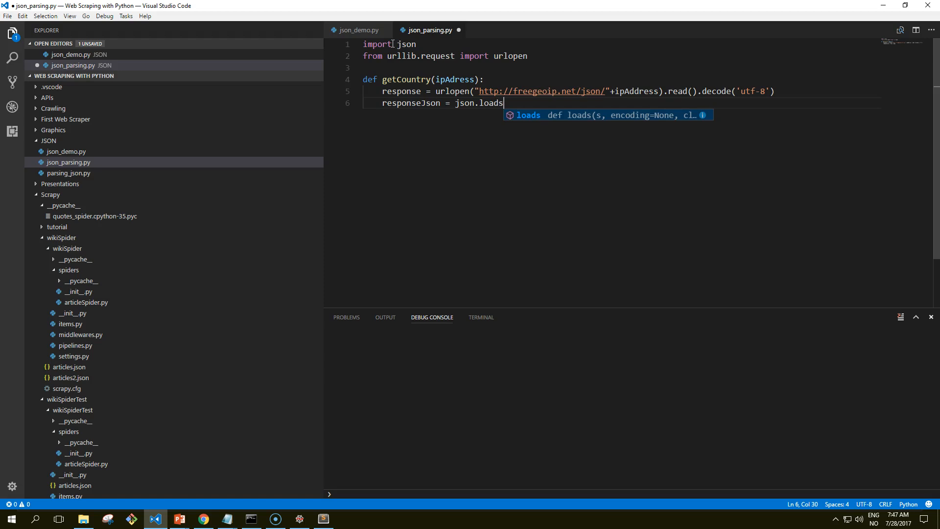
pyautogui.write('(response)')
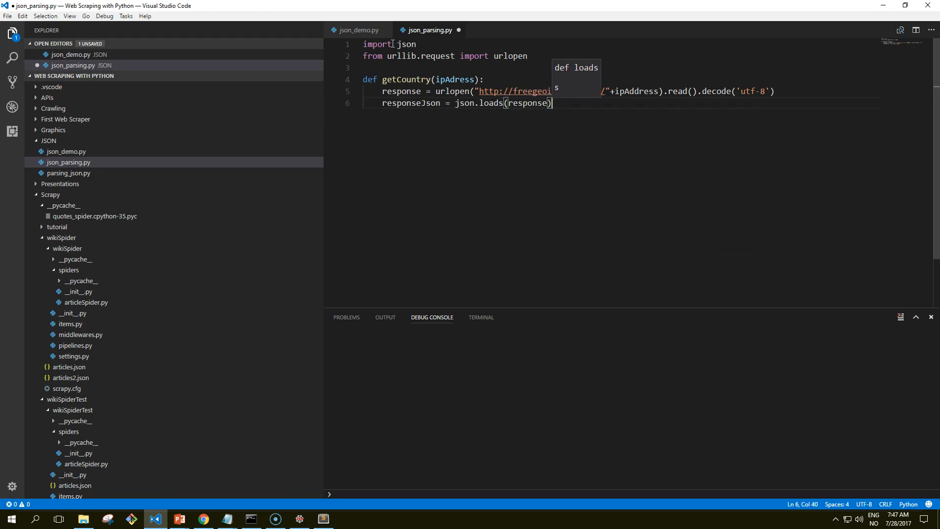
pyautogui.press('Escape')
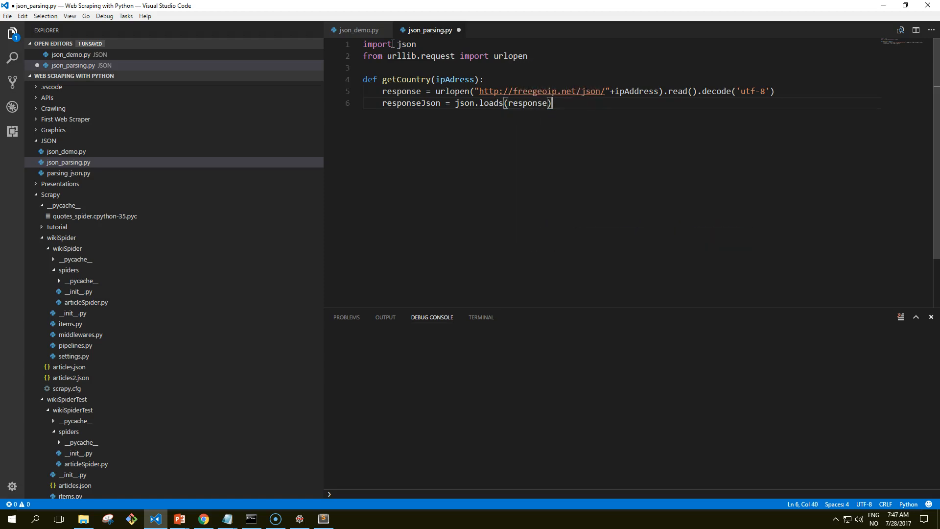
pyautogui.press('Enter')
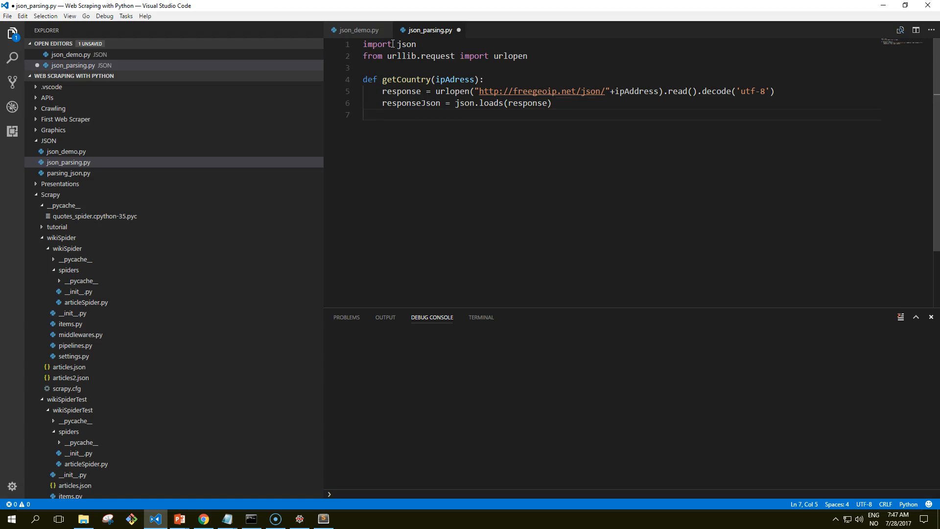
# - Return responseJson.get("country_code") and add blank lines below the function
pyautogui.write('return res')
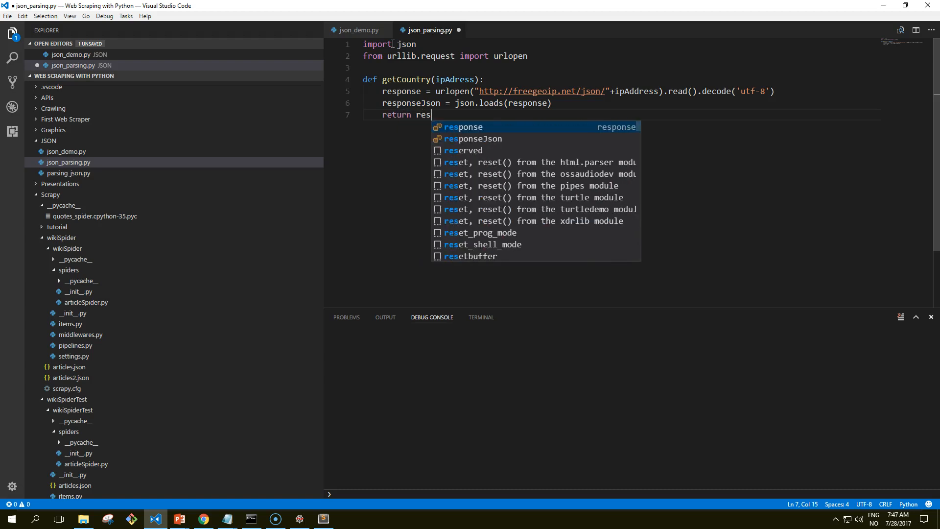
pyautogui.press('Tab')
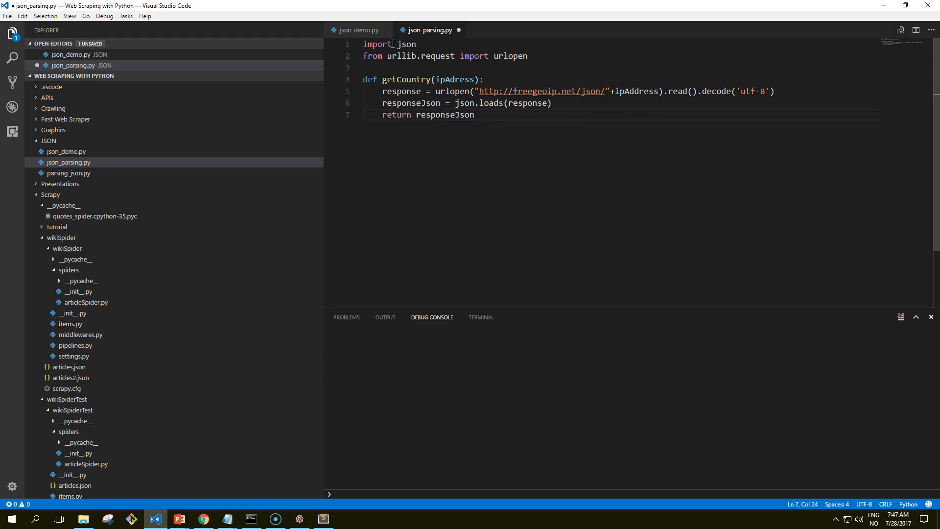
pyautogui.write('.g')
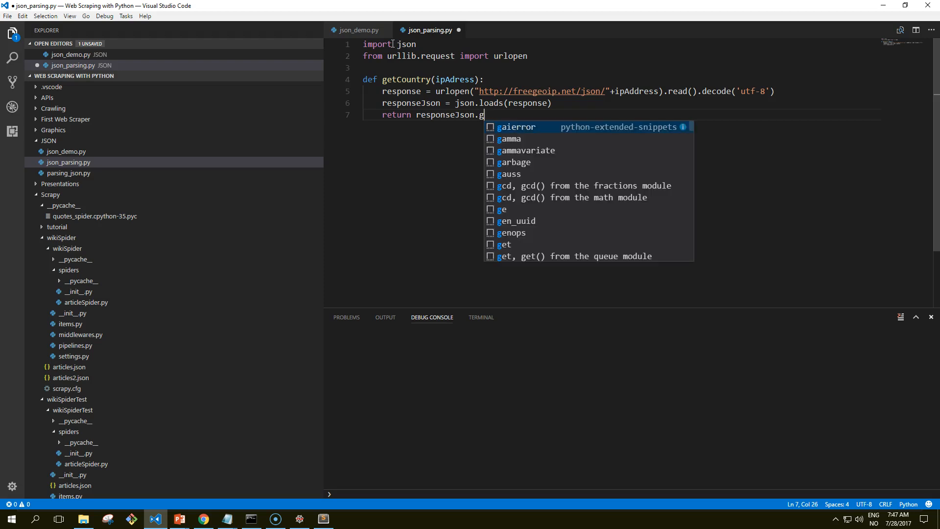
pyautogui.write('et("")')
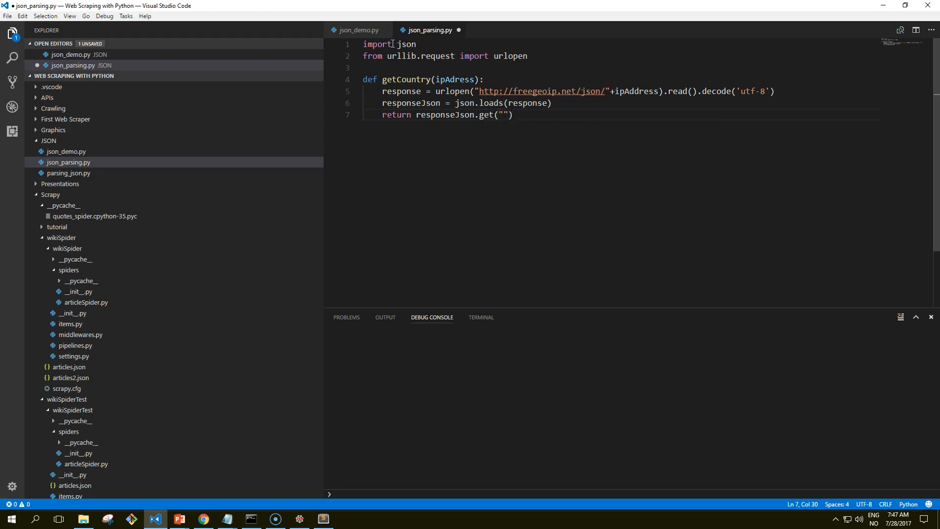
pyautogui.write('country')
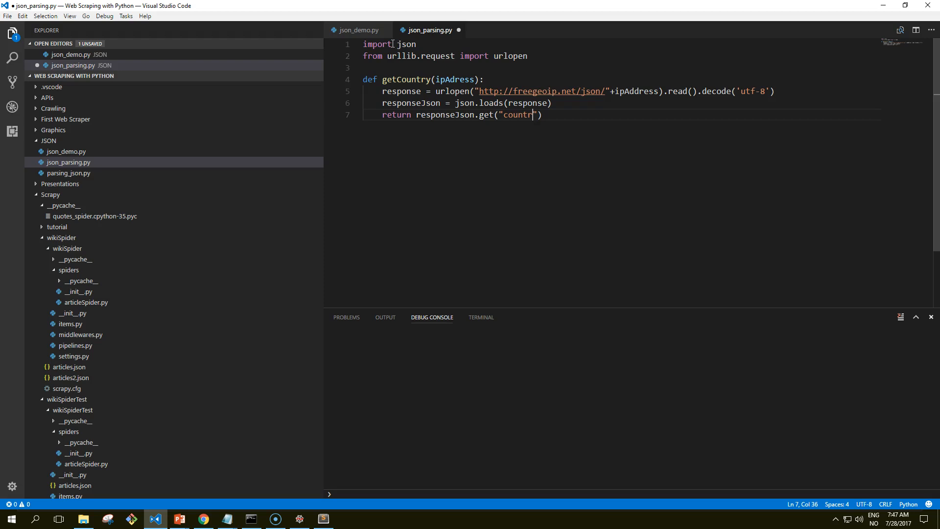
pyautogui.write('y_code')
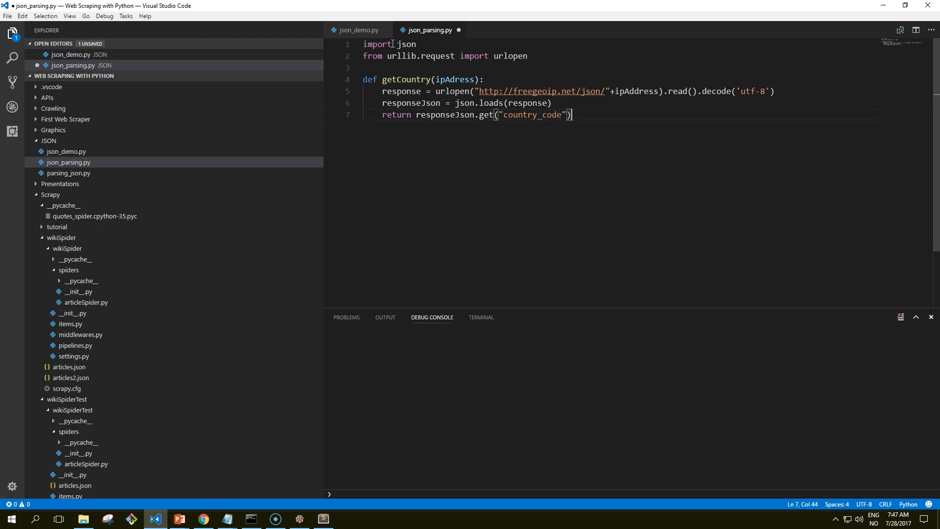
pyautogui.press('Enter')
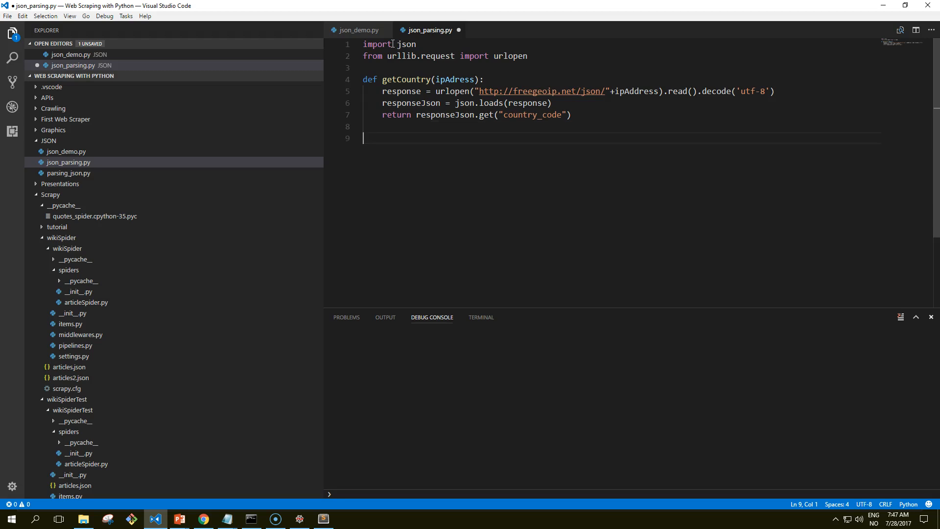
# - Print getCountry("50.78.253.58"), then compare with the freegeoip JSON in Chrome
pyautogui.write('print(')
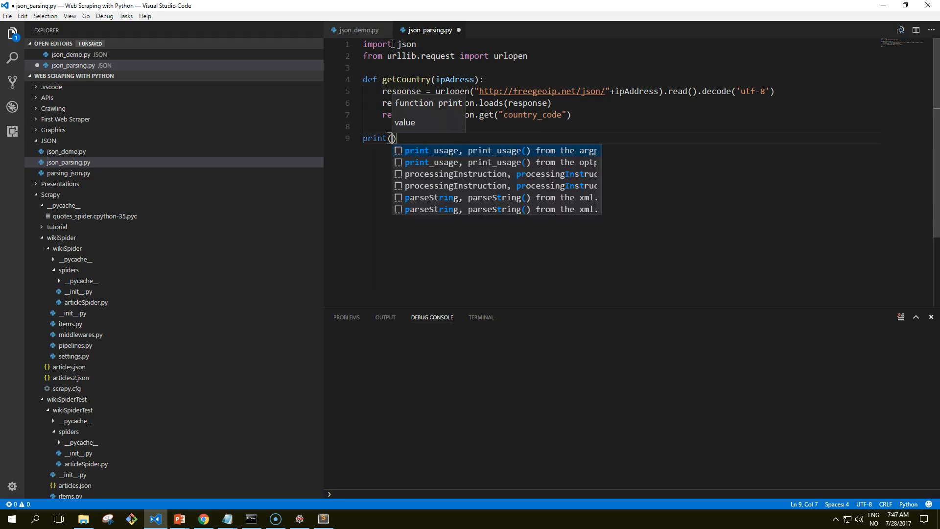
pyautogui.write('getCountry')
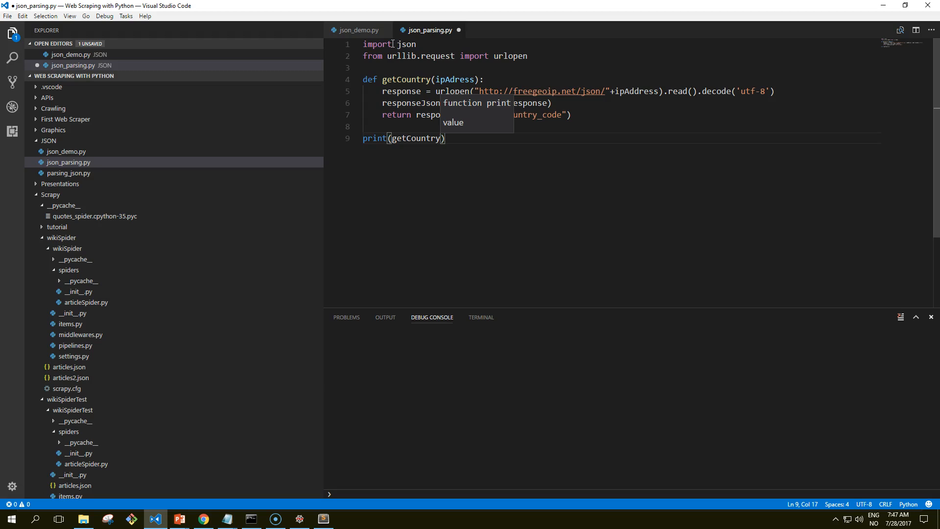
pyautogui.write('""')
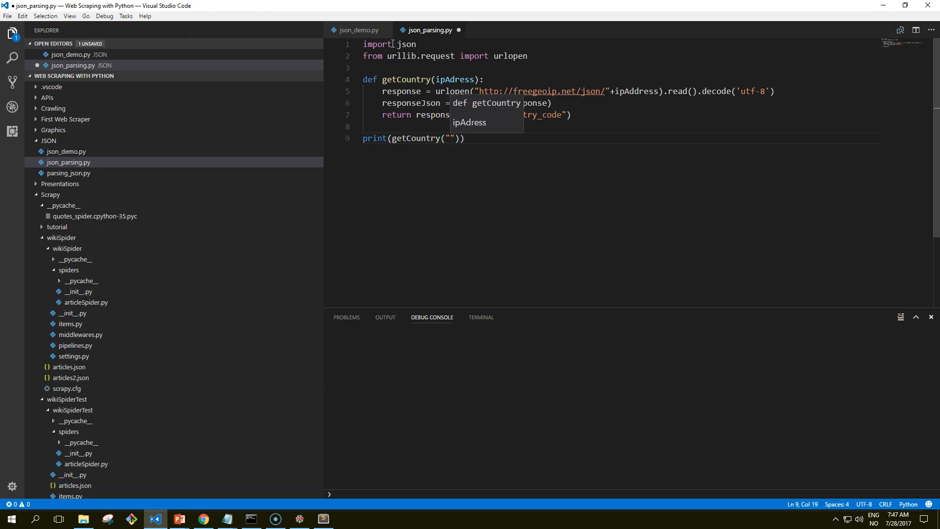
pyautogui.write('50')
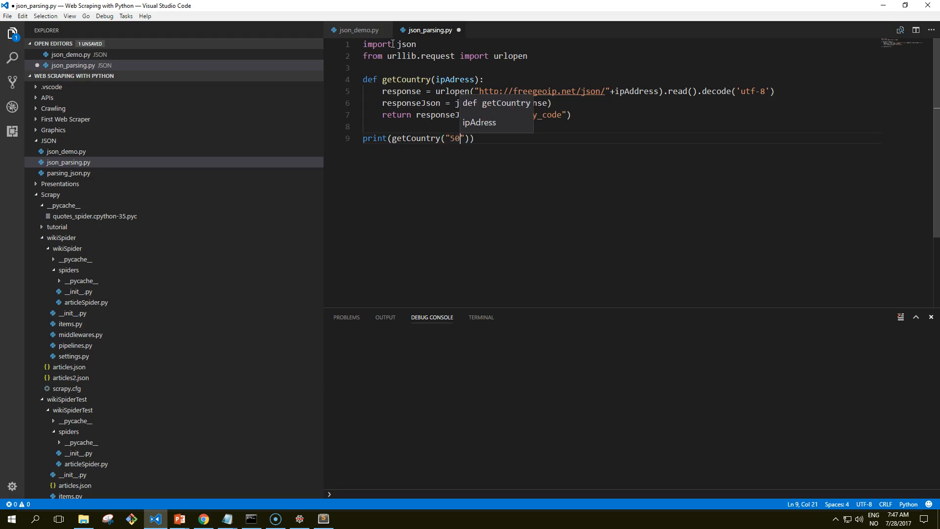
pyautogui.write('.78.253.58')
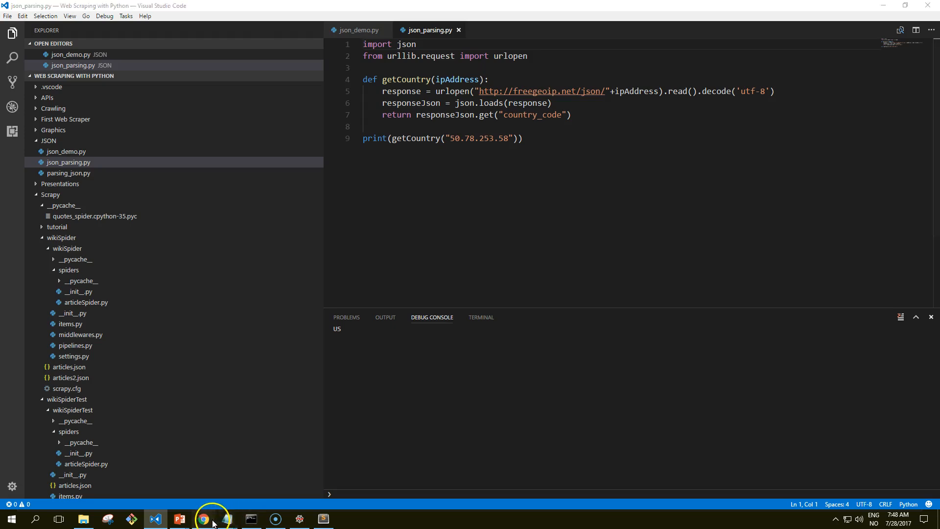
pyautogui.click(204, 519)
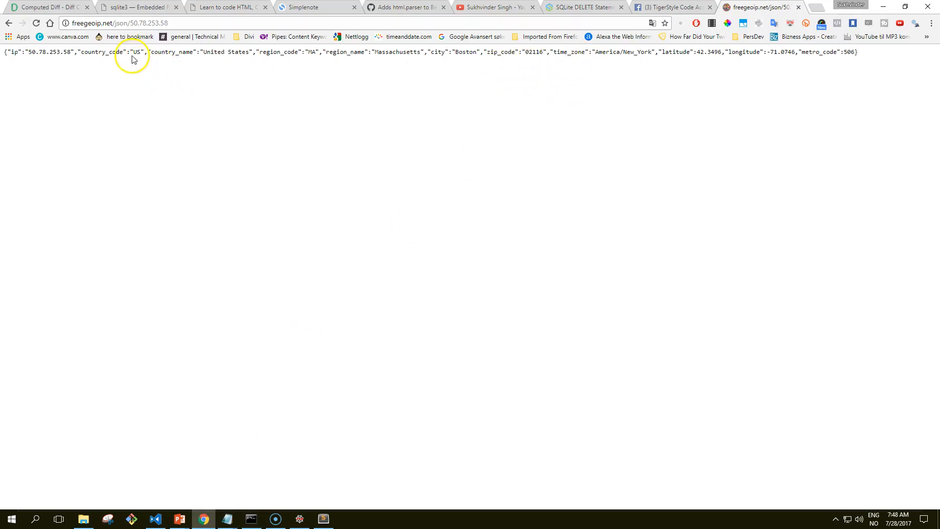
pyautogui.moveTo(359, 515)
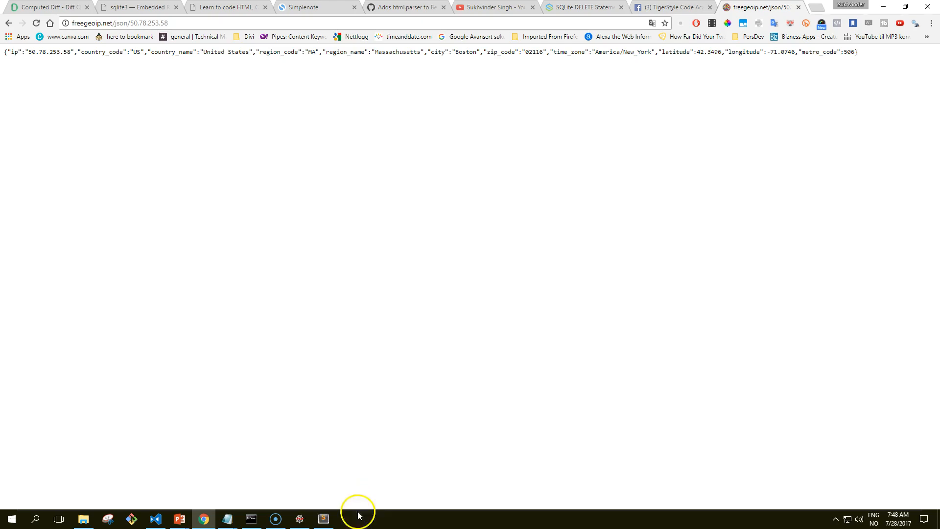
pyautogui.click(156, 519)
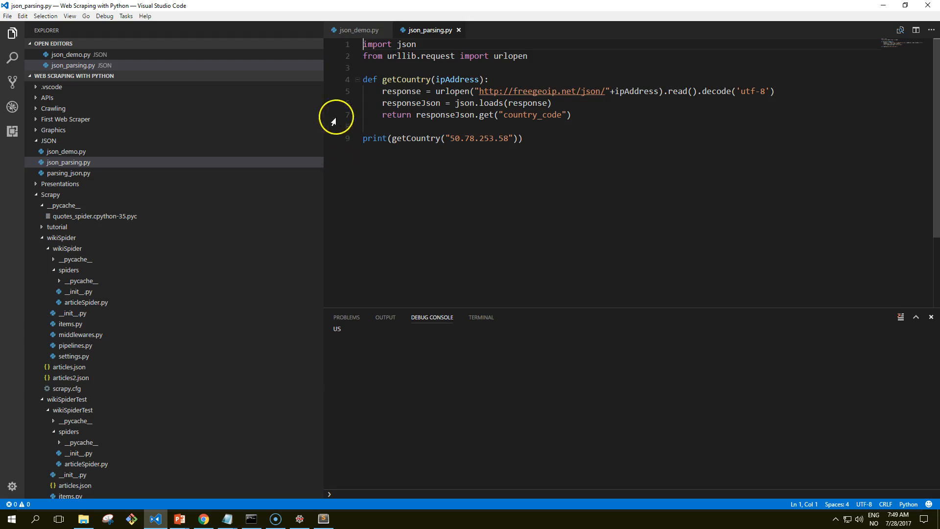
# - Return from Chrome to the Visual Studio Code window
pyautogui.click(357, 30)
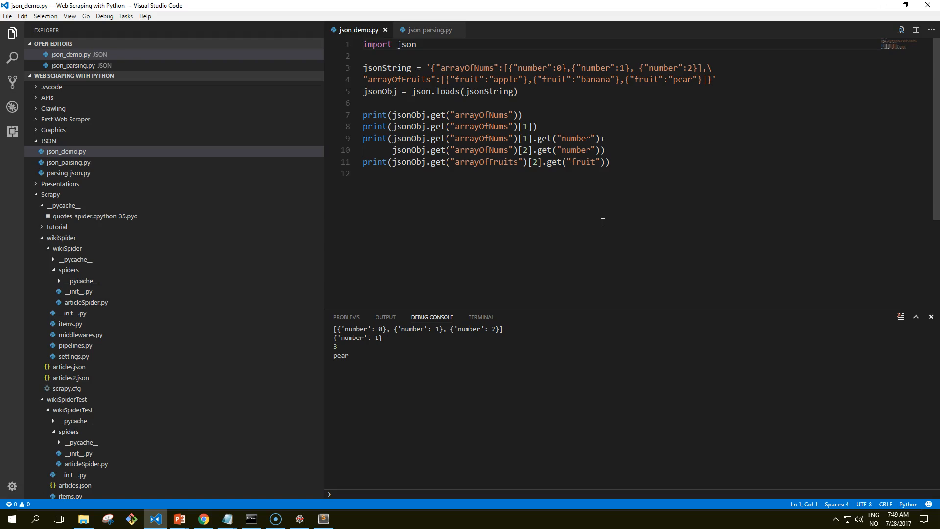
pyautogui.moveTo(375, 338)
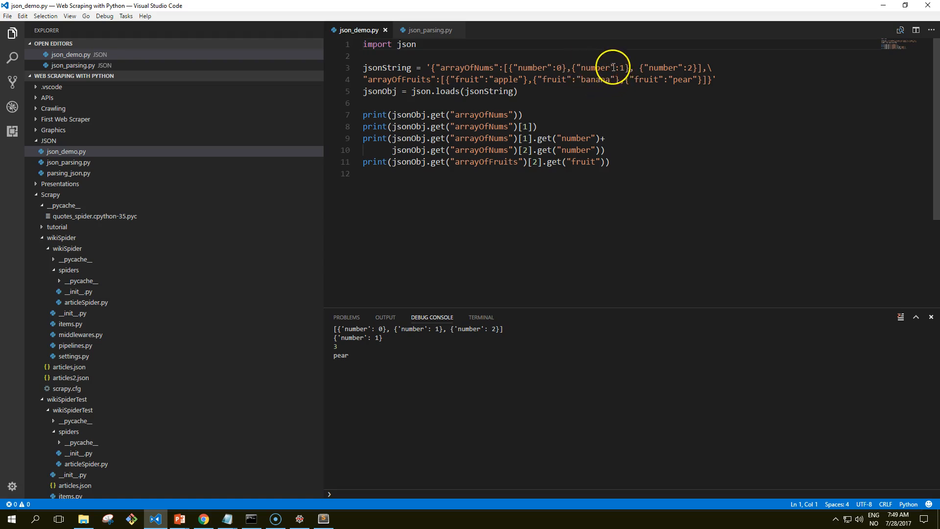
pyautogui.moveTo(571, 116)
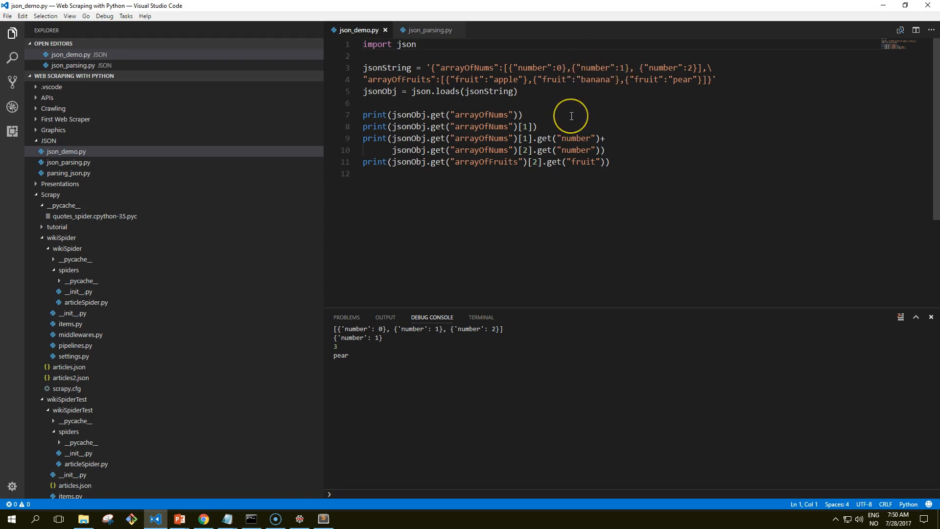
pyautogui.moveTo(383, 349)
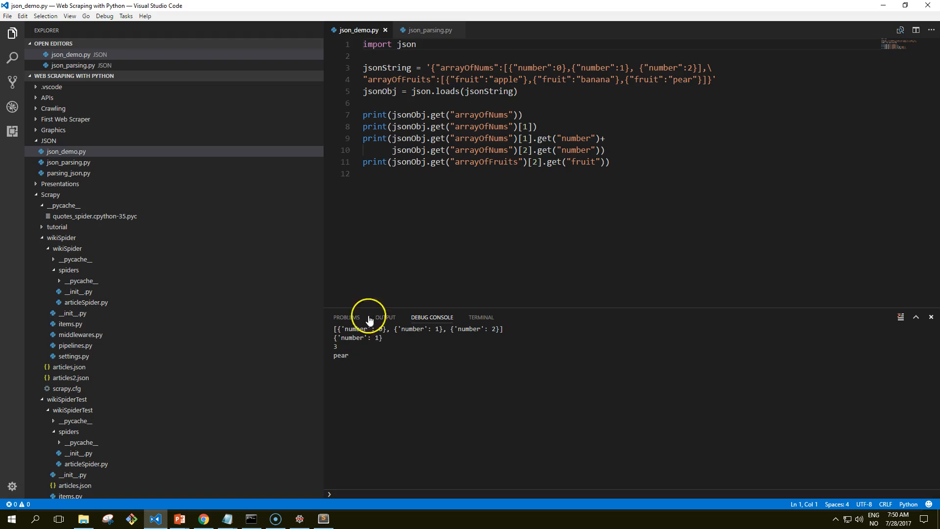
pyautogui.moveTo(529, 138)
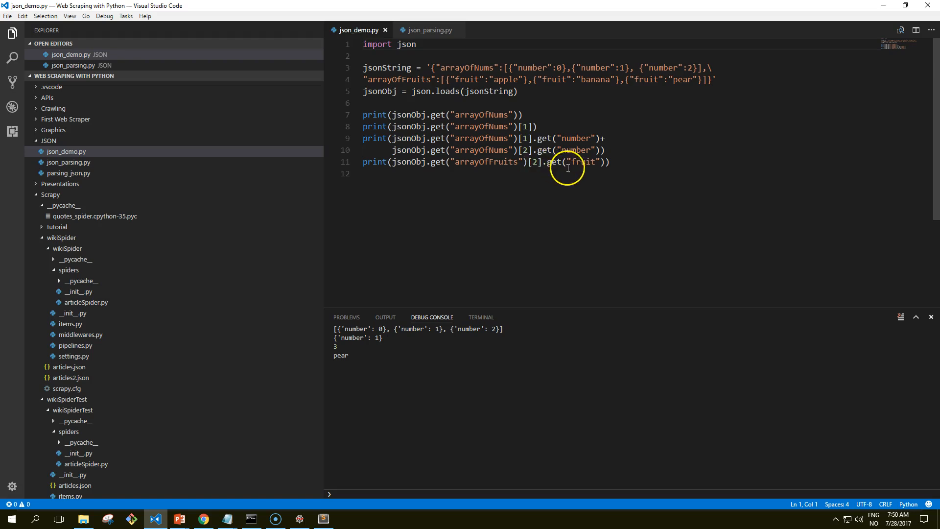
pyautogui.moveTo(386, 91)
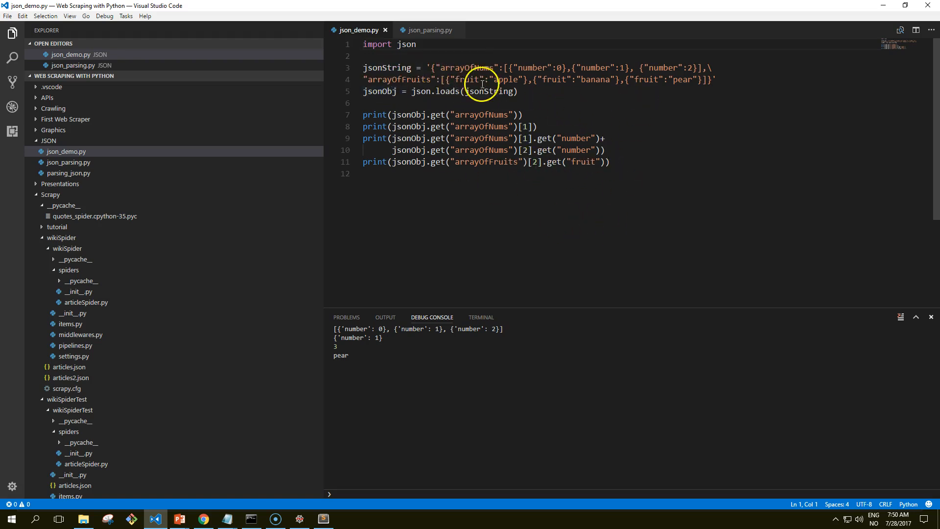
pyautogui.moveTo(445, 96)
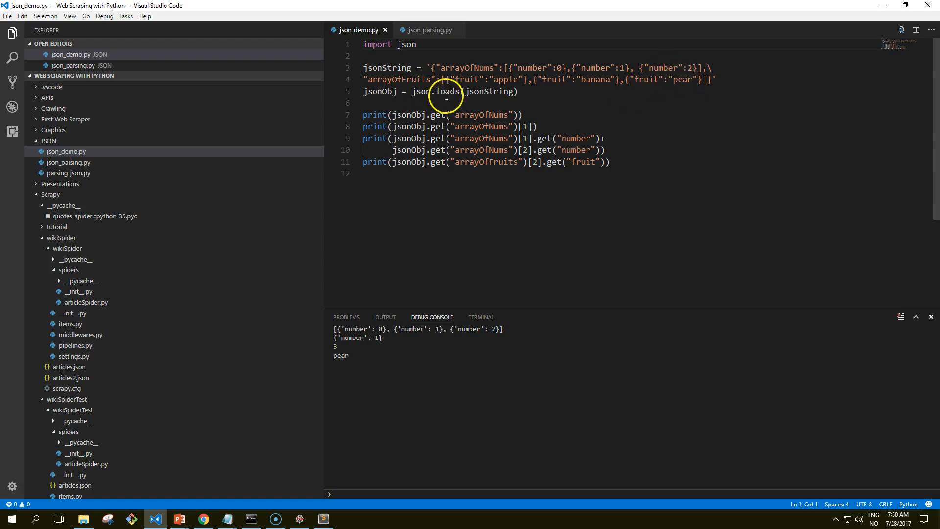
pyautogui.moveTo(562, 79)
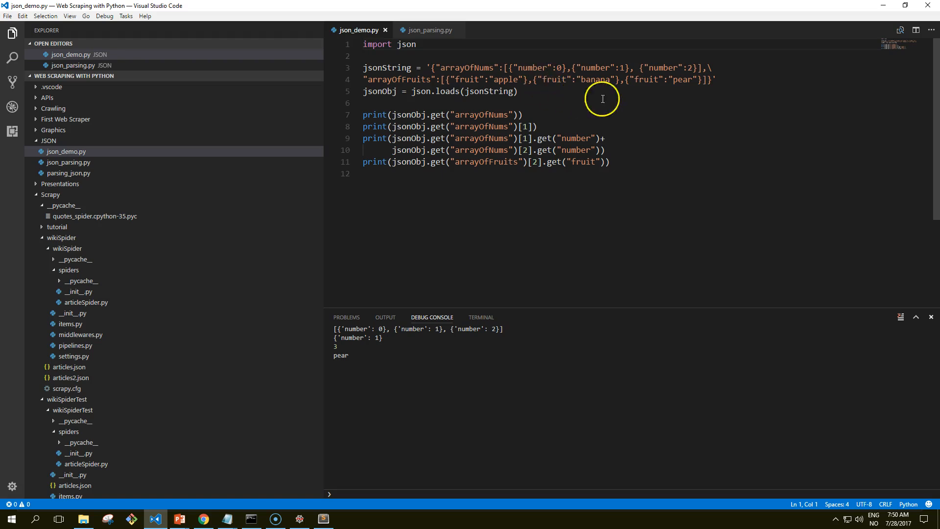
pyautogui.moveTo(461, 300)
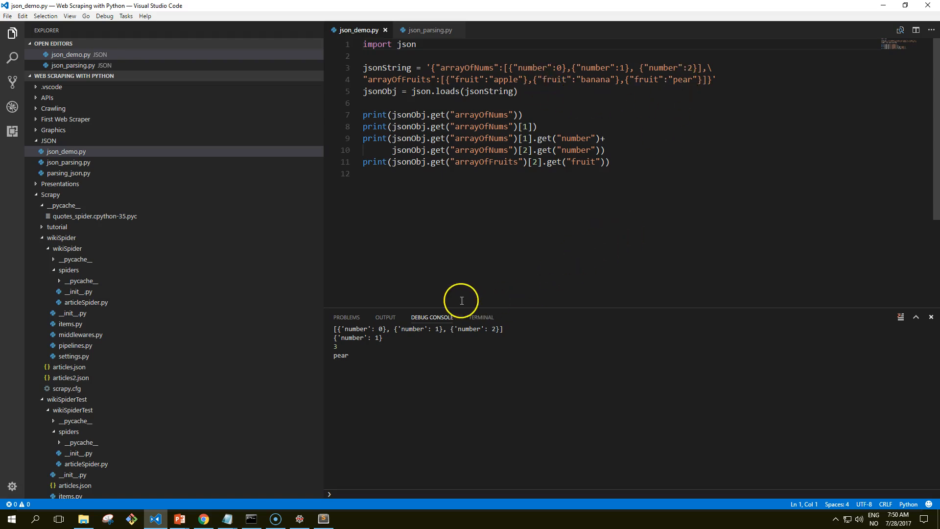
pyautogui.moveTo(458, 300)
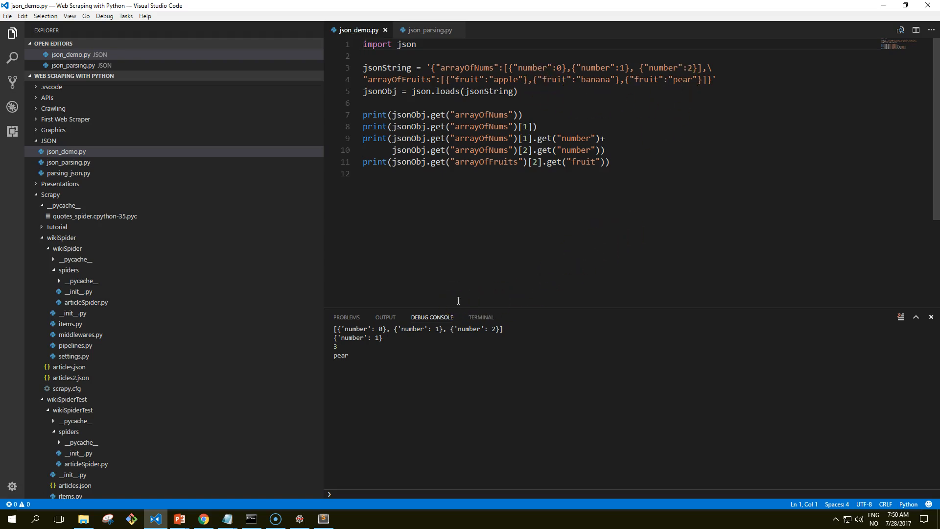